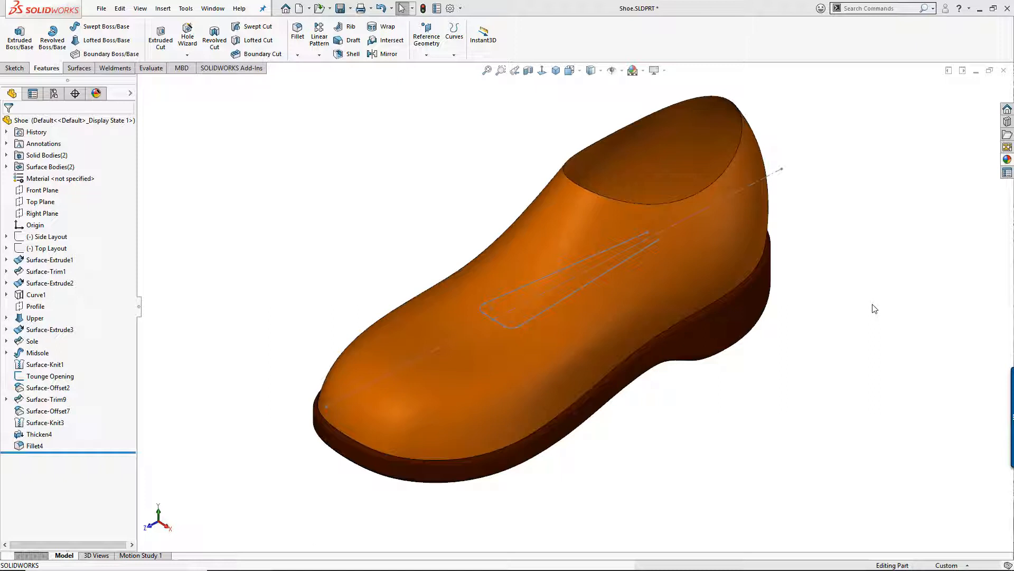
pyautogui.moveTo(870, 309)
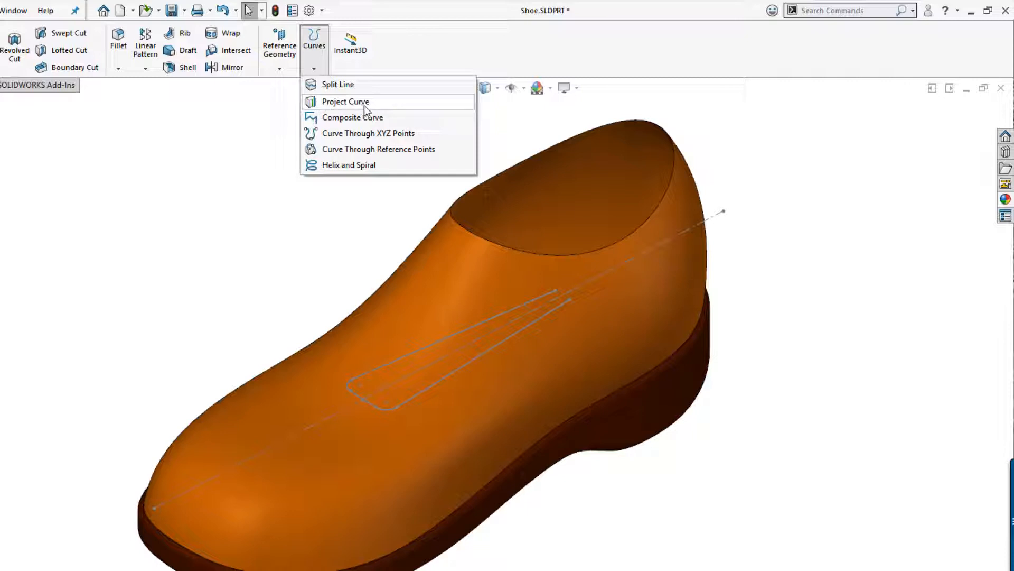
pyautogui.moveTo(380, 108)
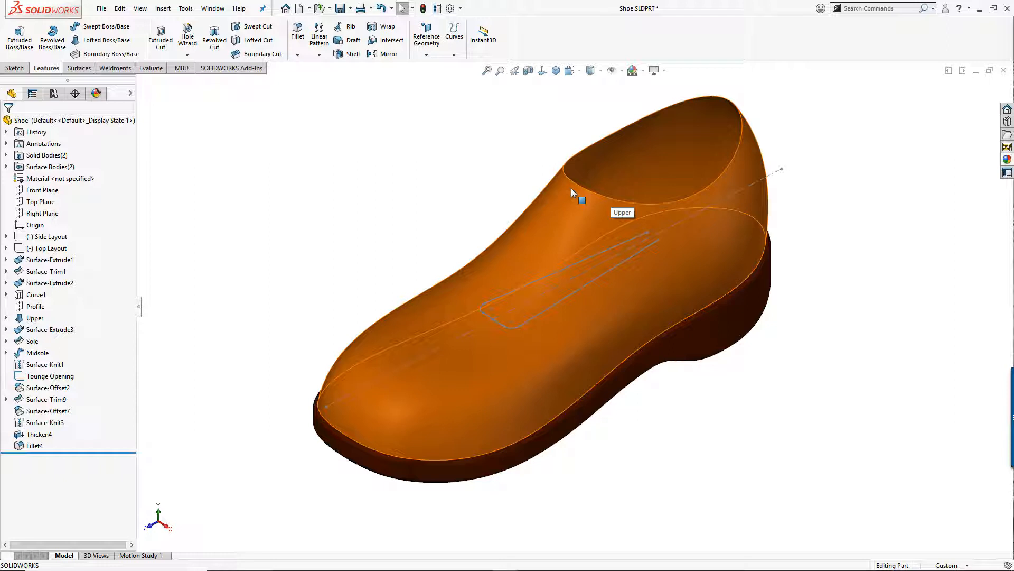
pyautogui.moveTo(497, 304)
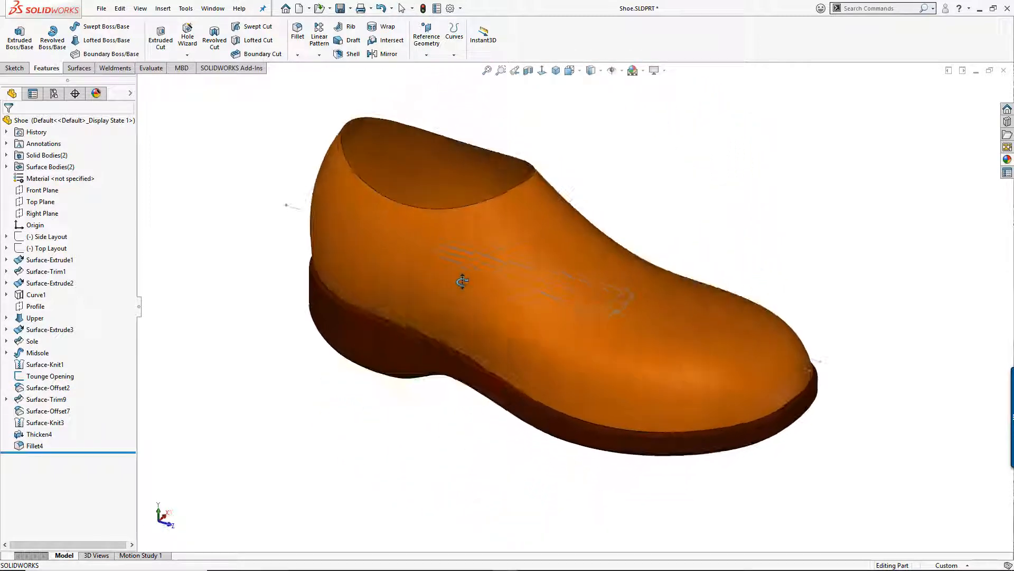
# - Select the Tounge Opening sketch in the feature tree and bring up the Curves list
pyautogui.moveTo(463, 281); pyautogui.dragTo(425, 310)
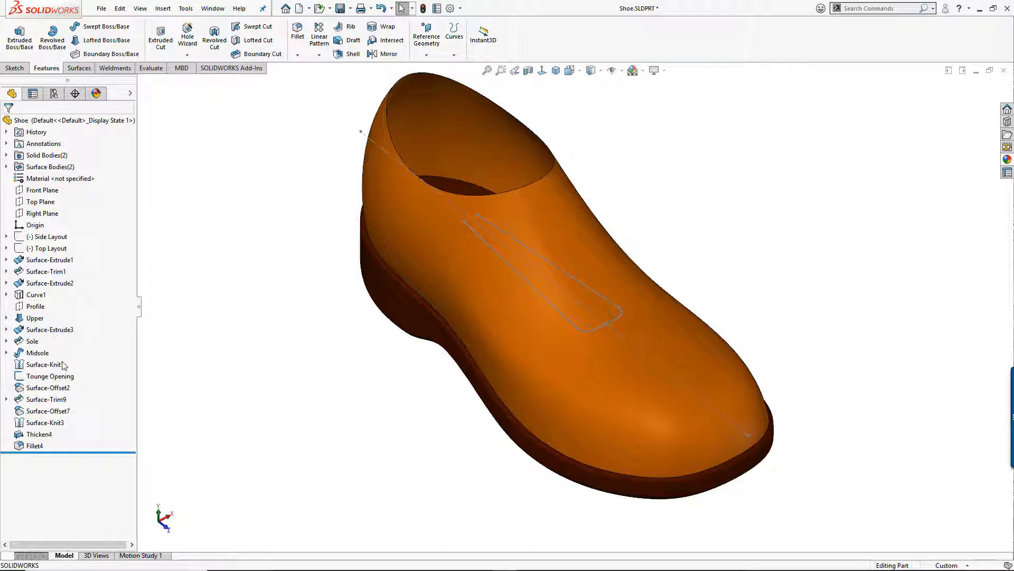
pyautogui.click(49, 376)
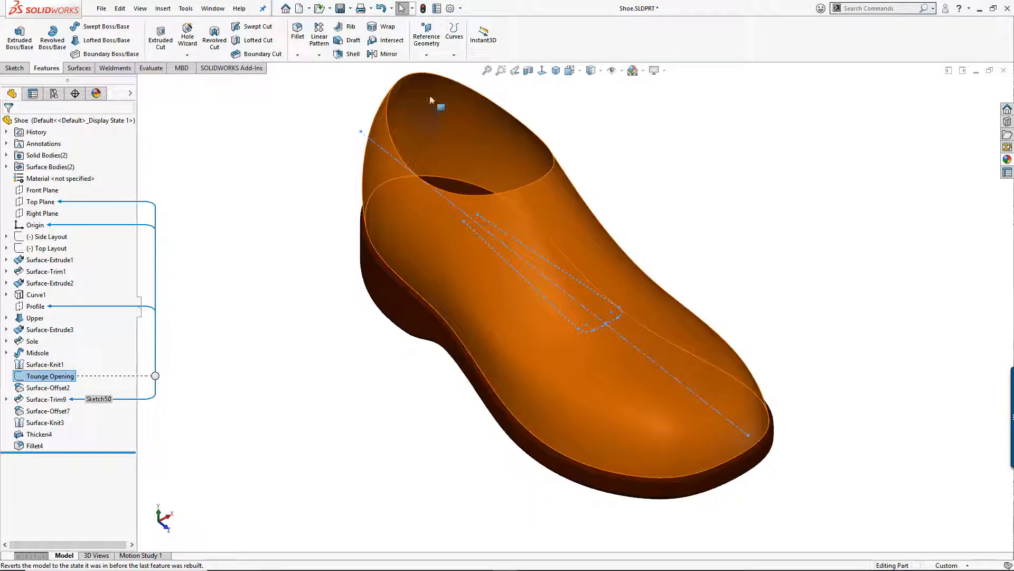
pyautogui.click(455, 34)
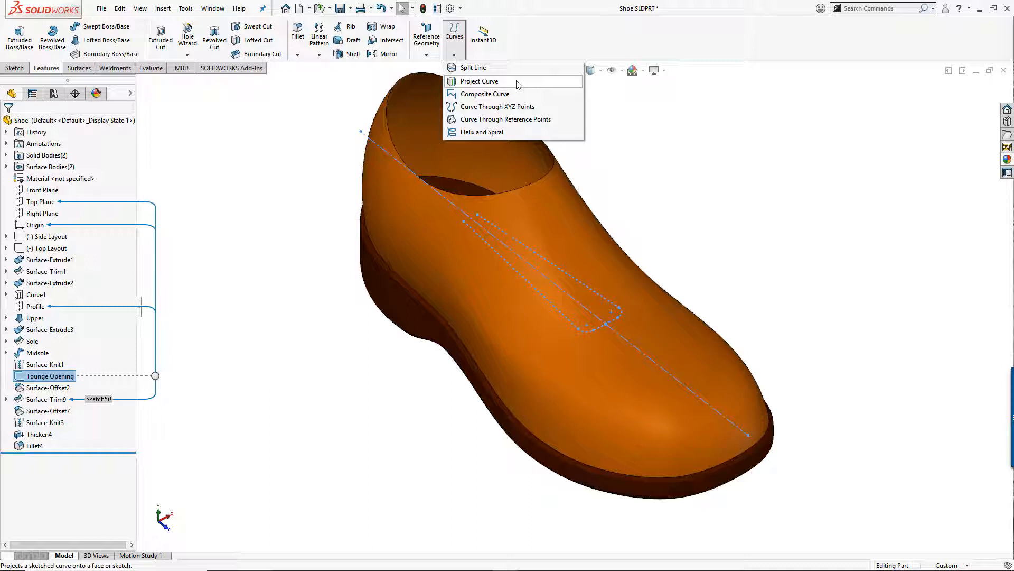
# - Project the Tounge Opening sketch onto the upper's face as Curve2 (Sketch on faces)
pyautogui.click(480, 81)
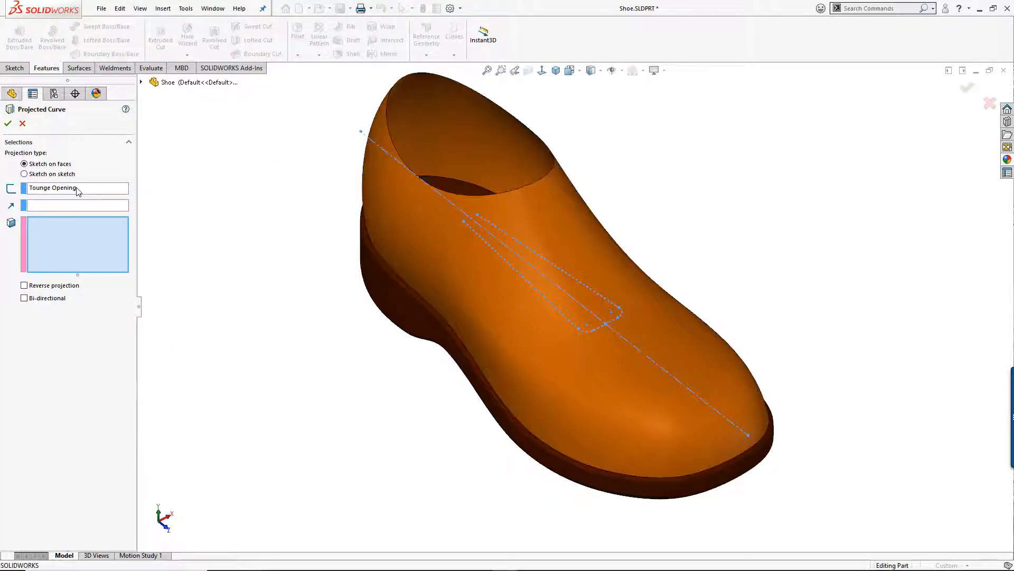
pyautogui.moveTo(76, 188)
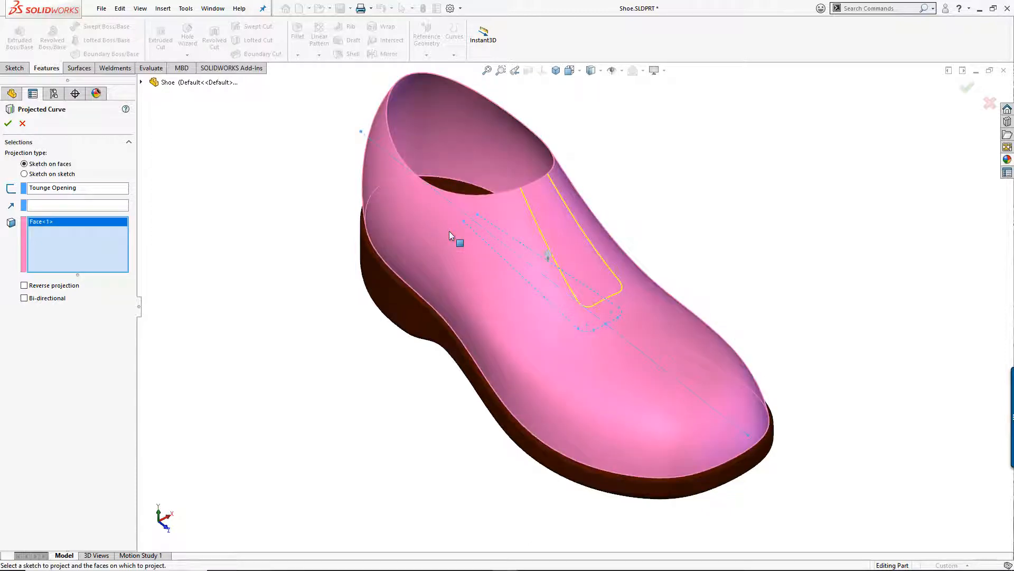
pyautogui.moveTo(488, 238)
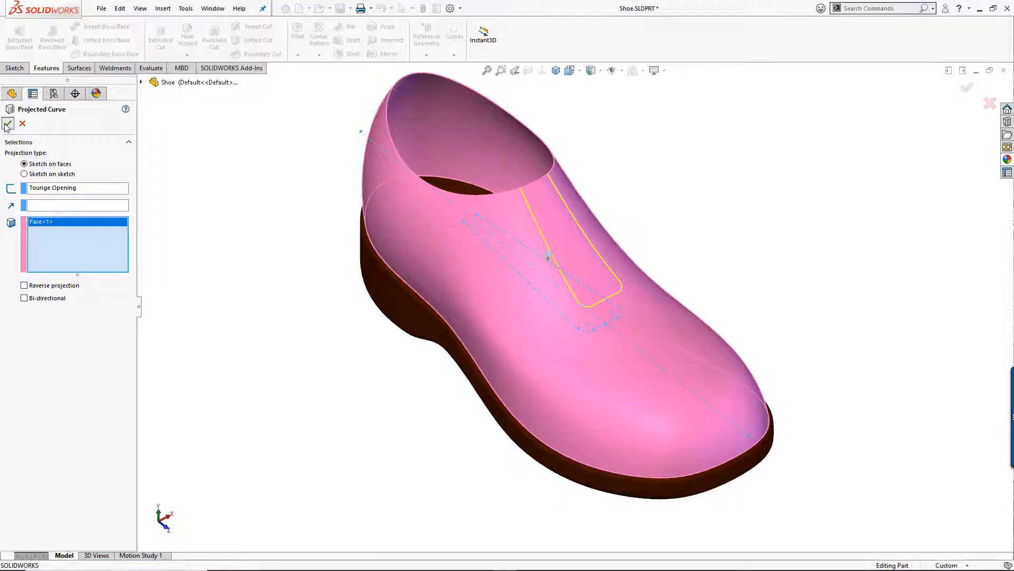
pyautogui.click(9, 124)
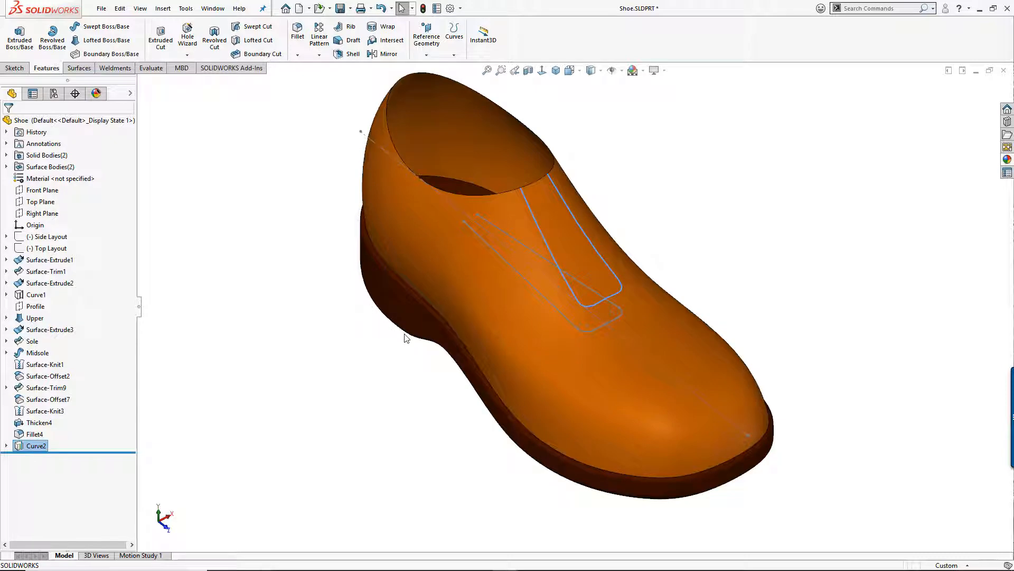
# - Trim the upper surface with Curve2, removing the tongue region to leave an open slot
pyautogui.moveTo(404, 336); pyautogui.dragTo(301, 317)
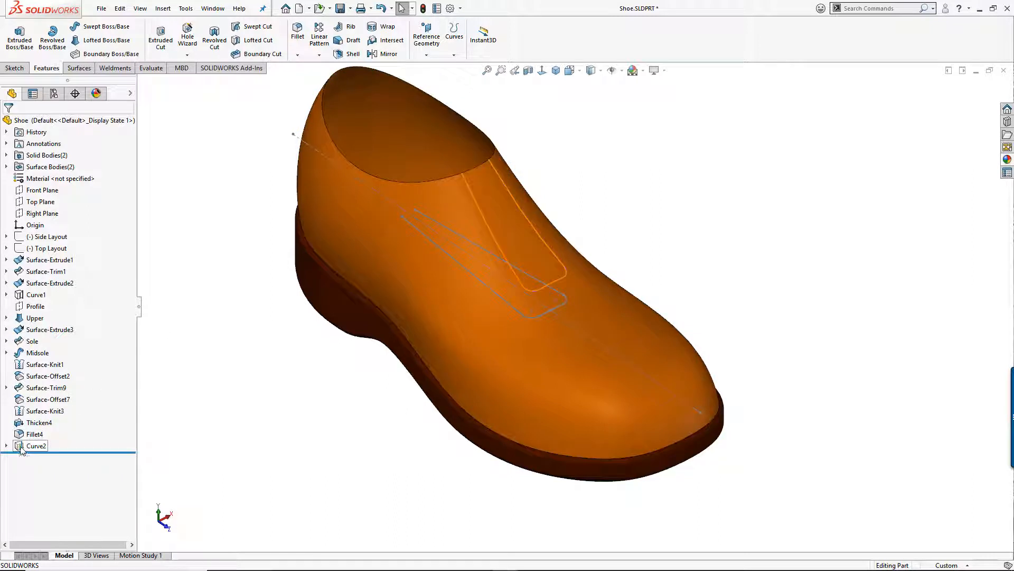
pyautogui.click(34, 446)
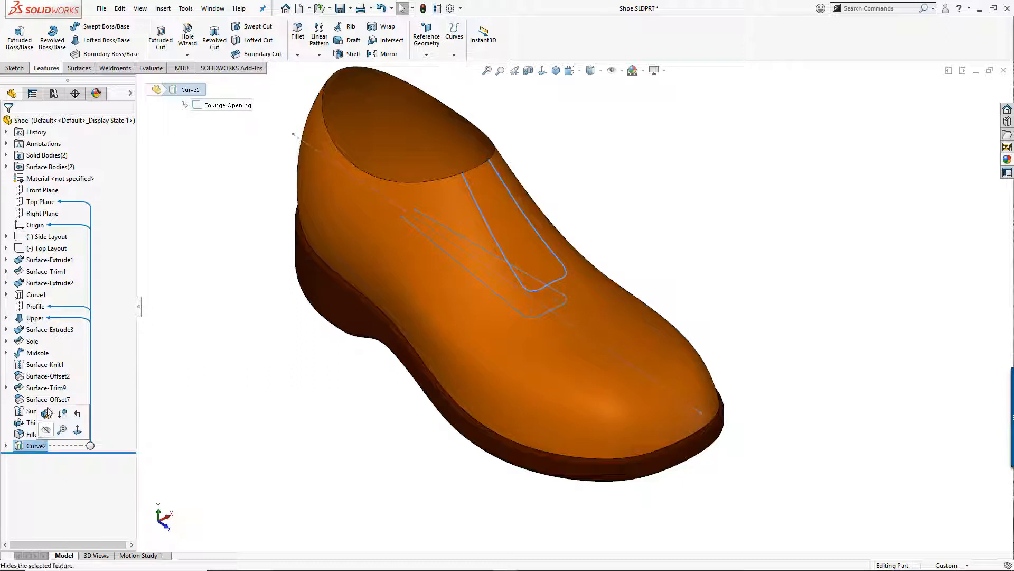
pyautogui.click(77, 68)
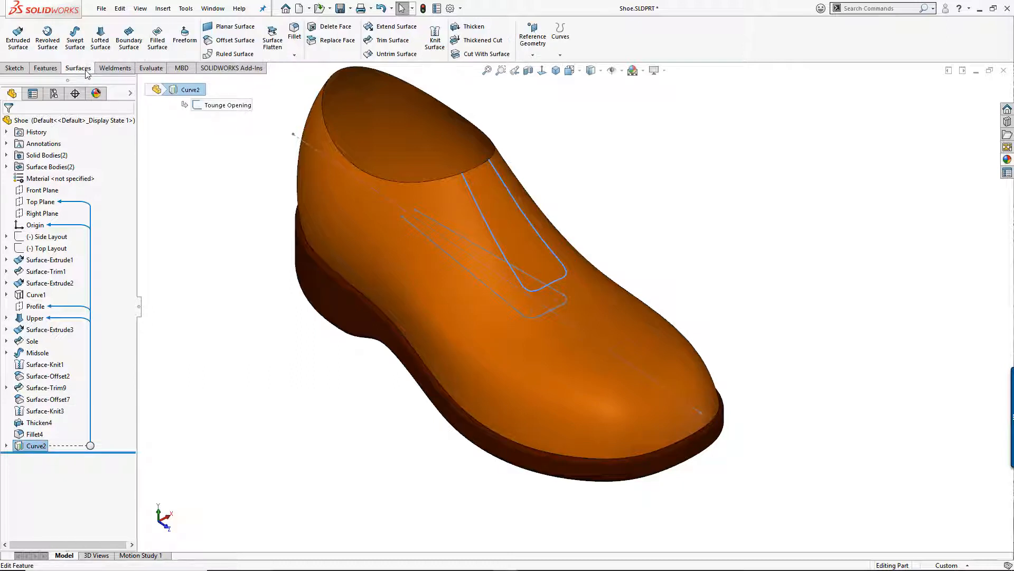
pyautogui.moveTo(294, 35)
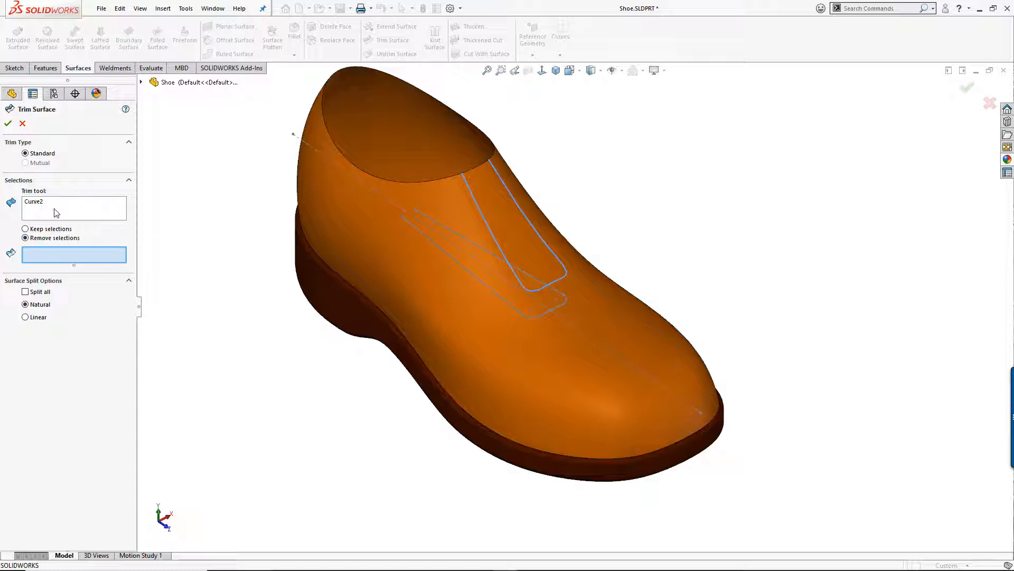
pyautogui.moveTo(58, 213)
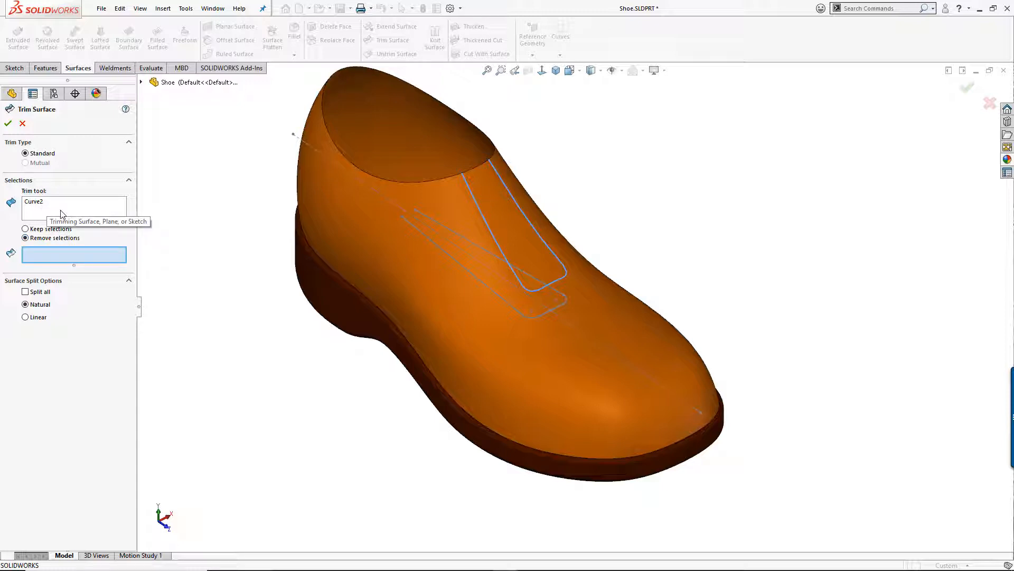
pyautogui.click(511, 223)
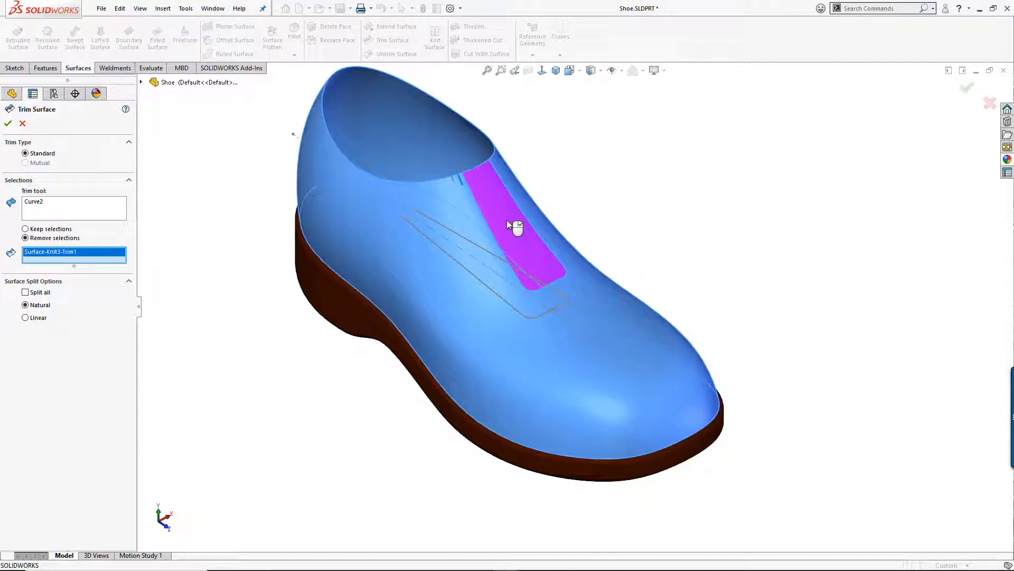
pyautogui.click(8, 123)
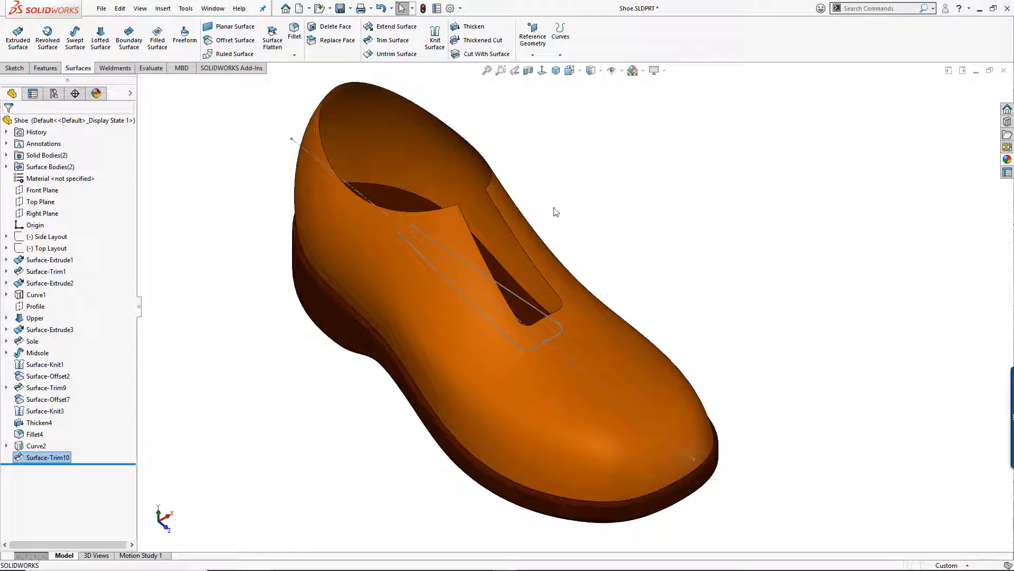
pyautogui.moveTo(514, 212)
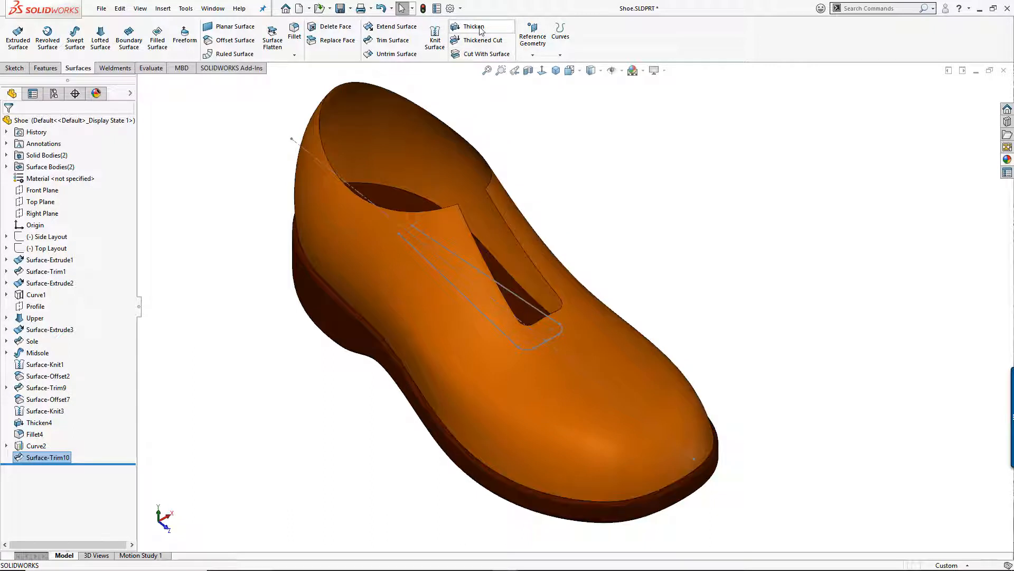
# - Thicken the trimmed upper to 1.00 mm, then delete that Thicken5 feature from the tree
pyautogui.click(473, 27)
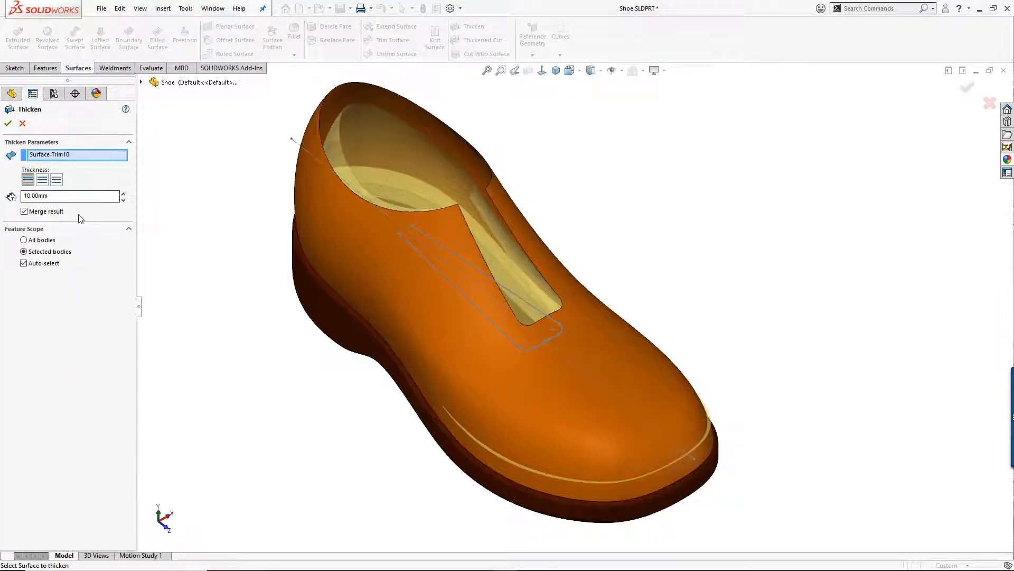
pyautogui.click(70, 196)
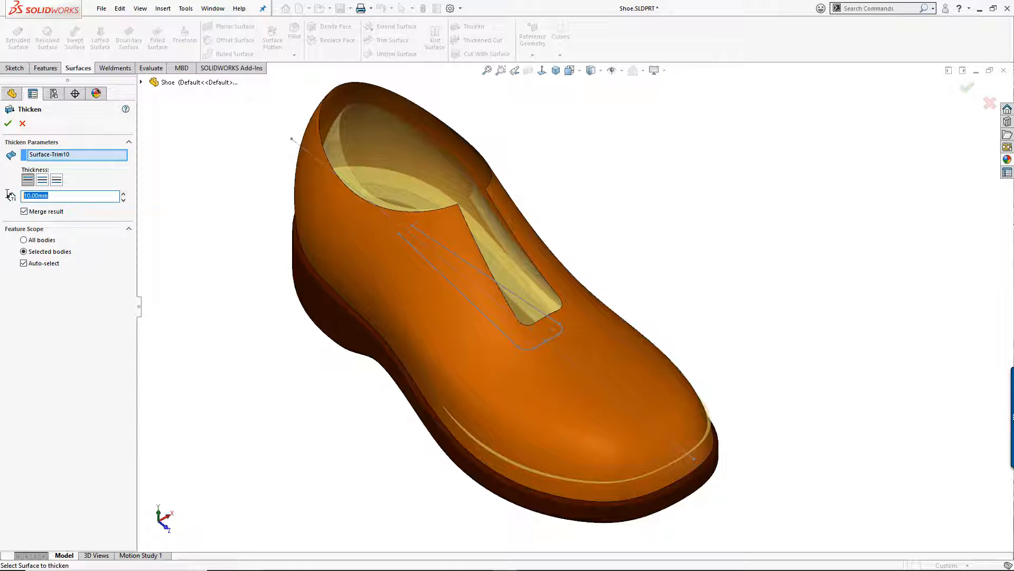
pyautogui.write('1.00mm')
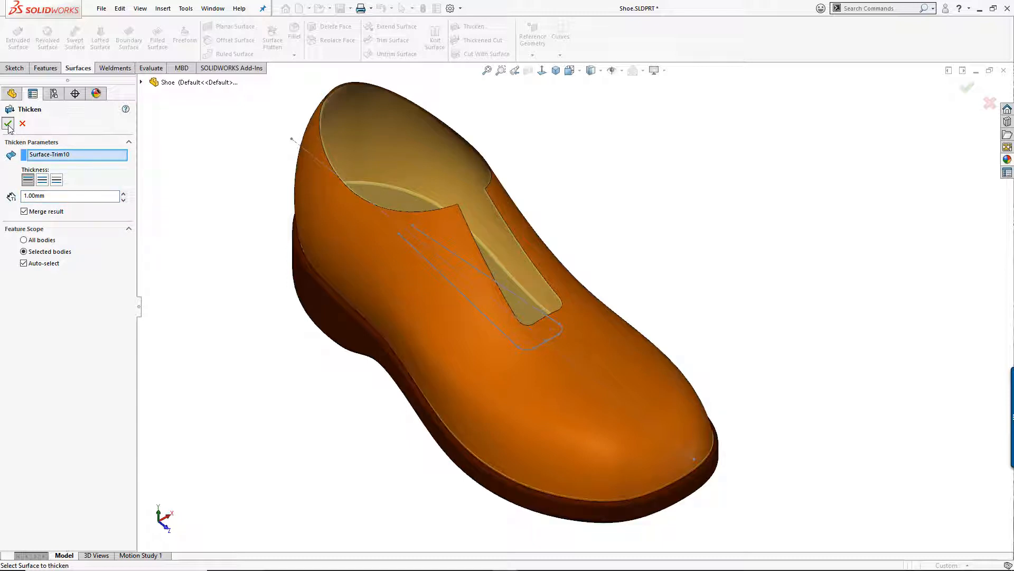
pyautogui.click(8, 124)
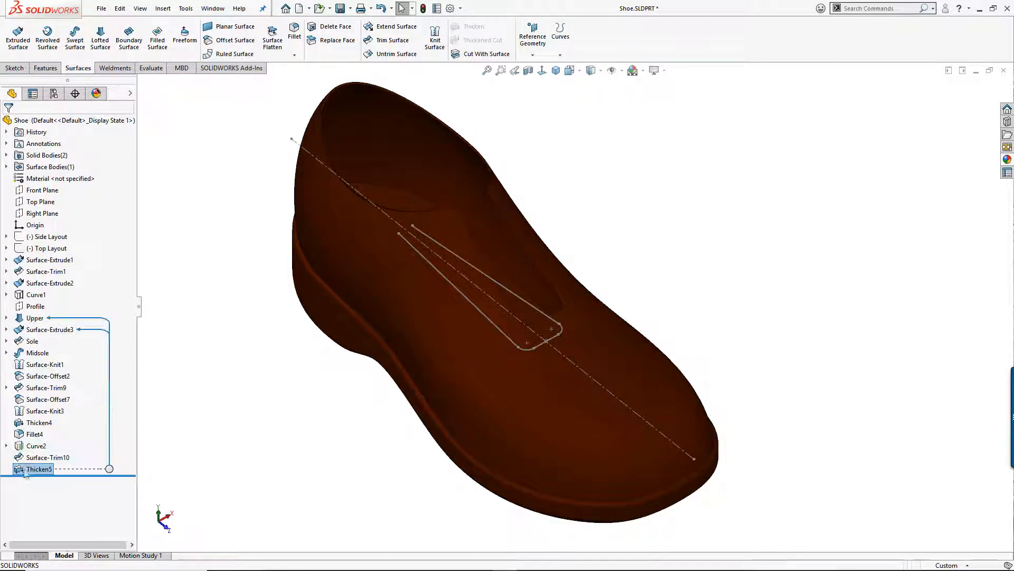
pyautogui.click(39, 468)
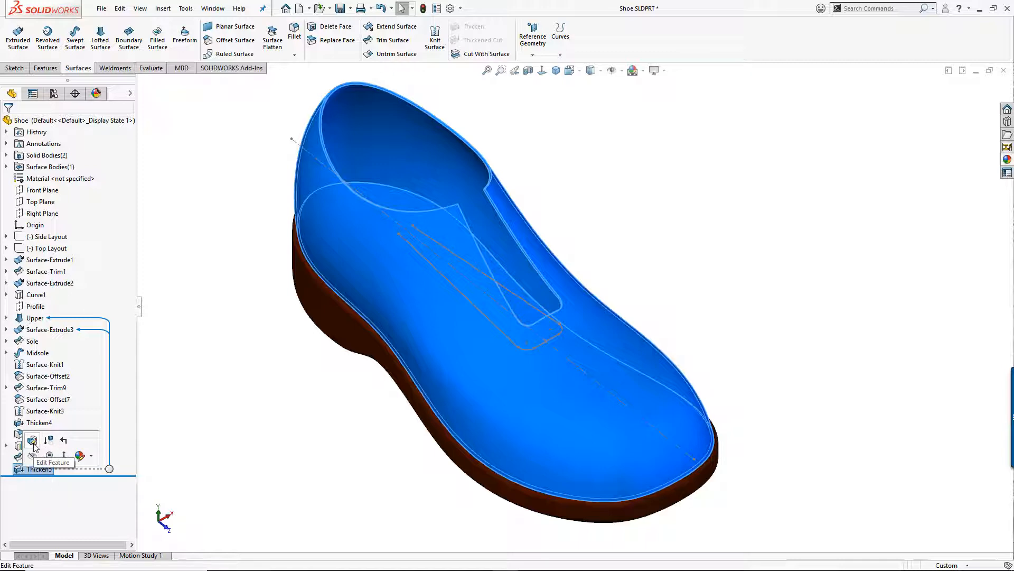
pyautogui.click(33, 439)
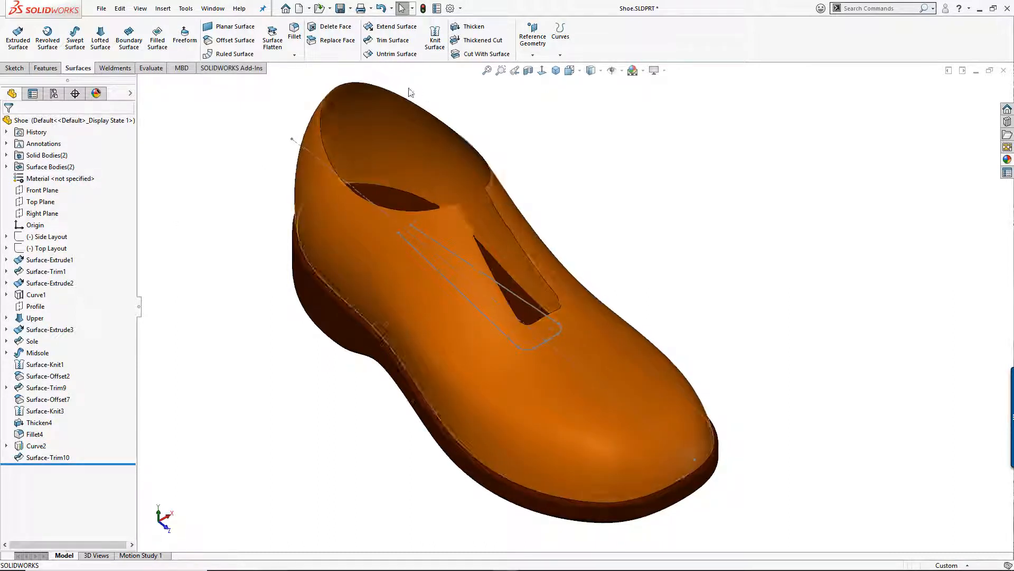
# - Thicken the upper surface into a separate 1.00 mm solid and give it the orange appearance
pyautogui.click(473, 27)
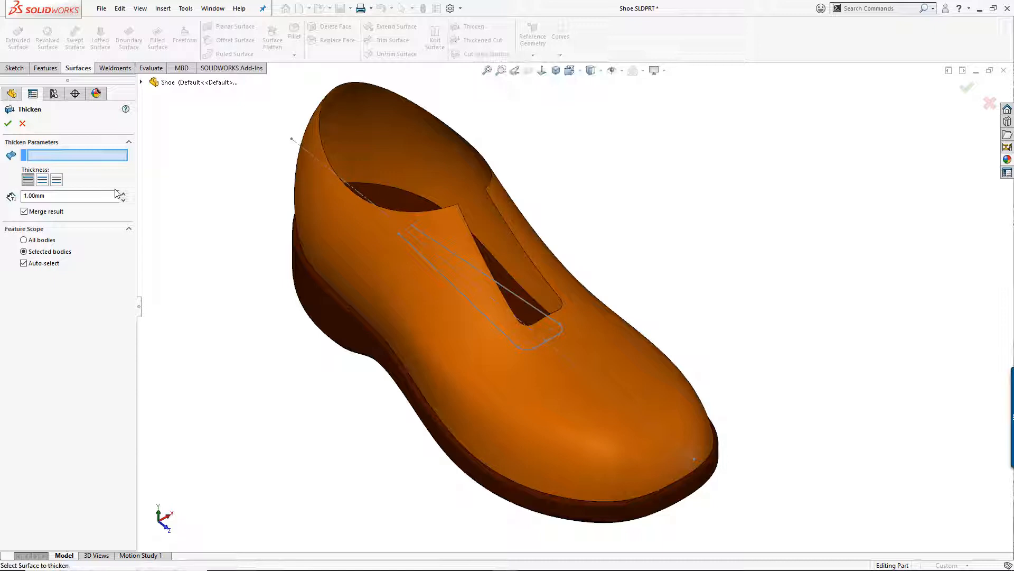
pyautogui.click(25, 212)
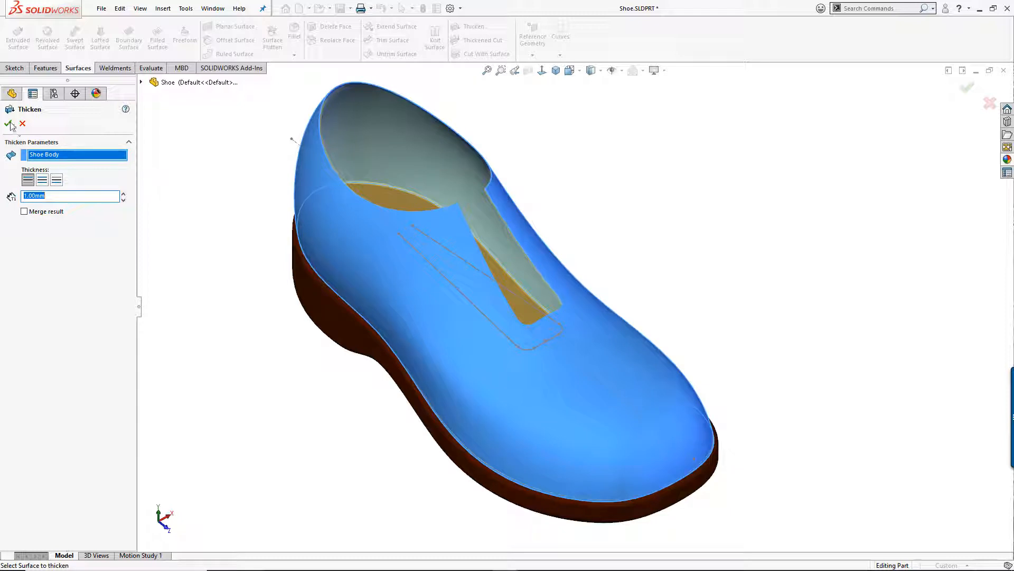
pyautogui.click(10, 124)
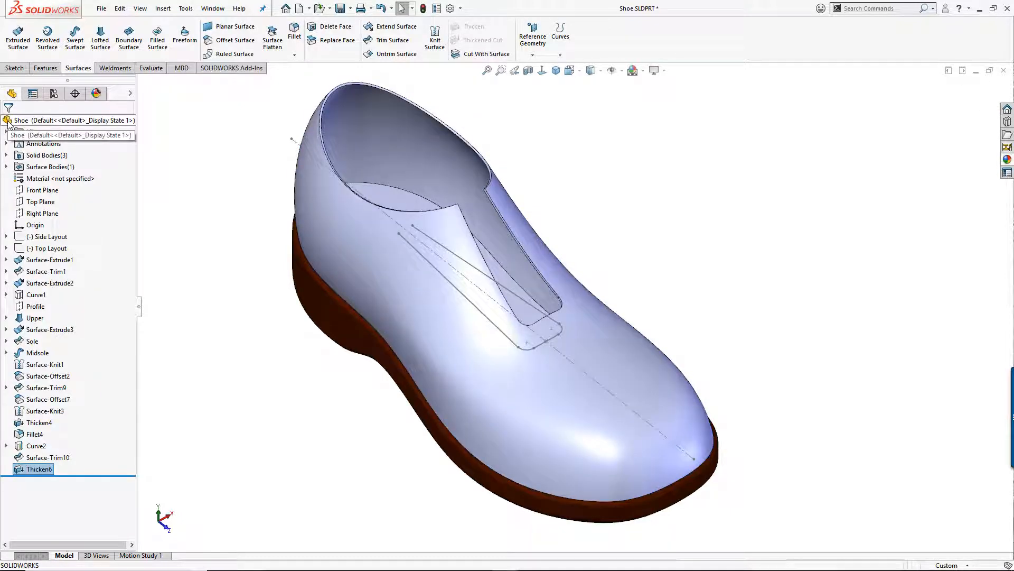
pyautogui.click(96, 94)
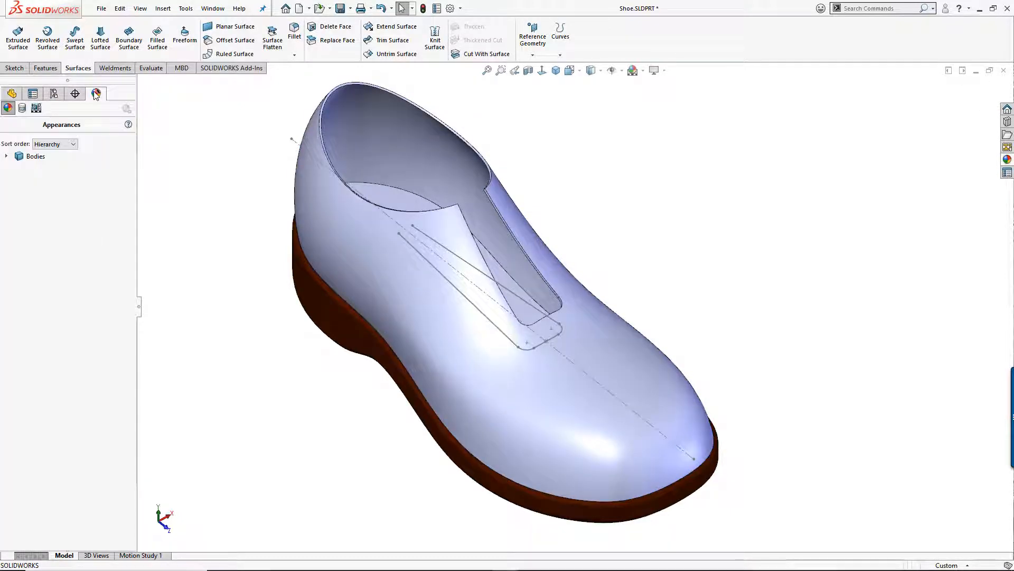
pyautogui.click(6, 156)
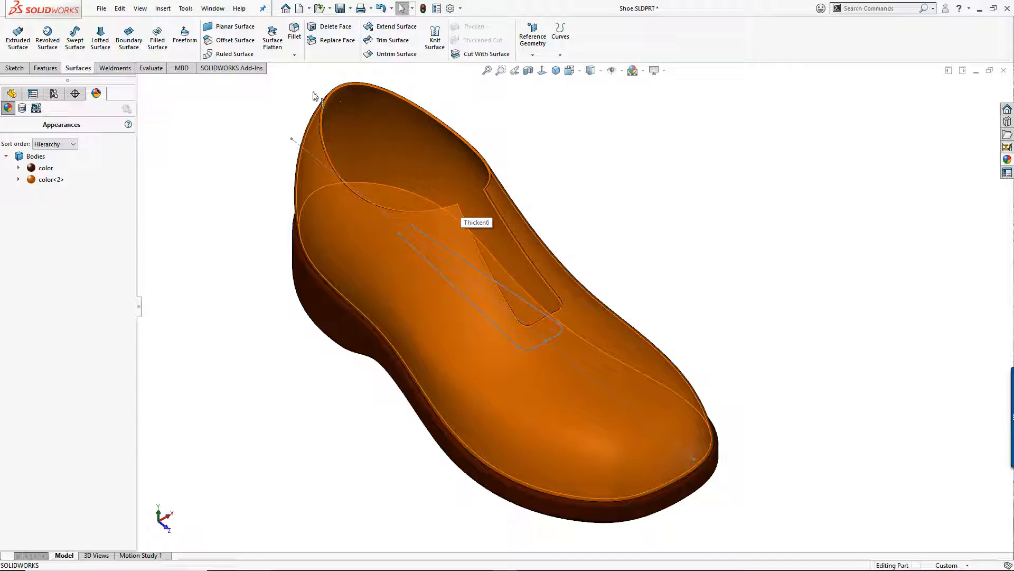
# - Fillet both sharp corner edges of the tongue opening with a 10 mm radius (Fillet5)
pyautogui.click(293, 33)
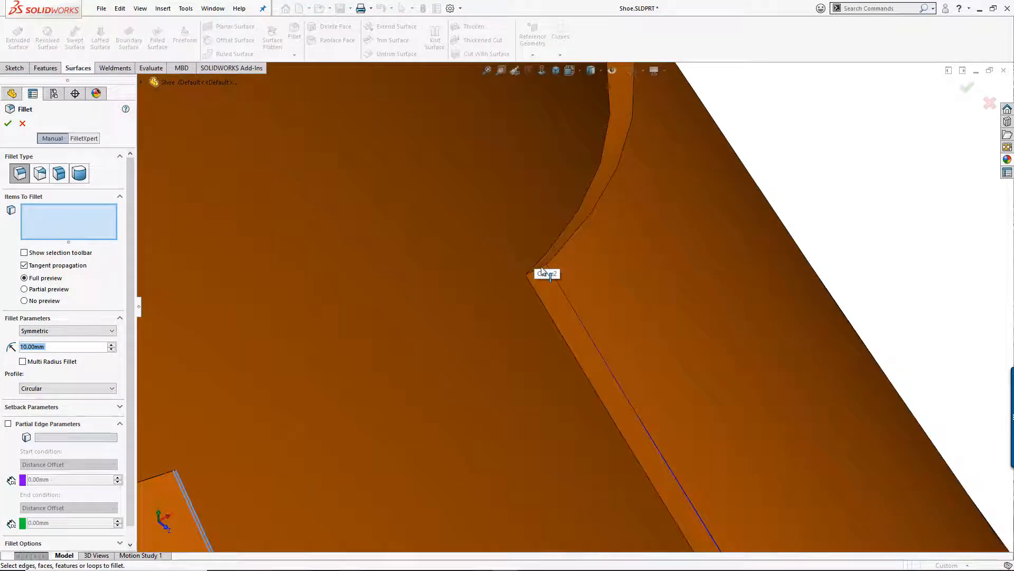
pyautogui.click(543, 270)
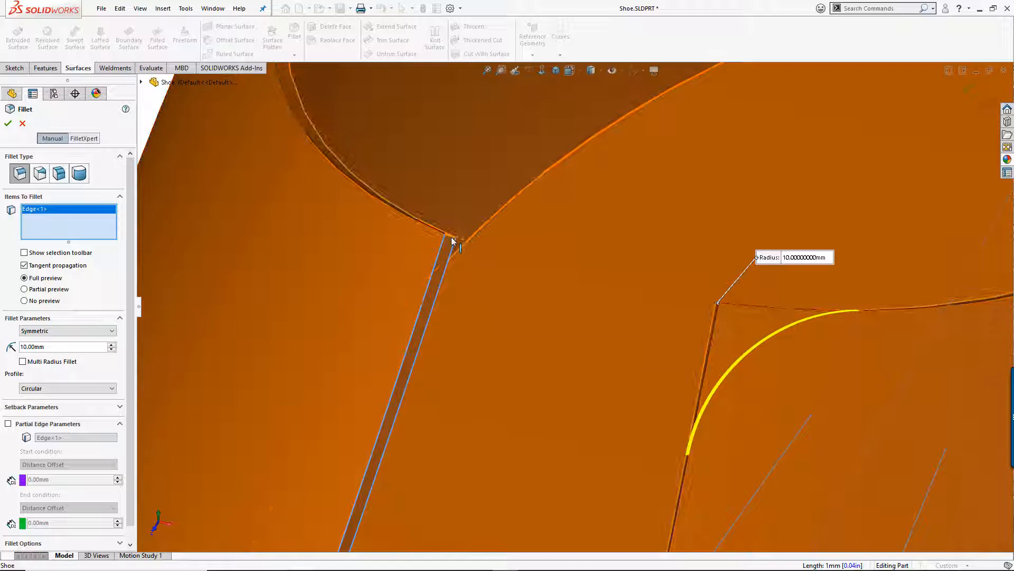
pyautogui.click(7, 123)
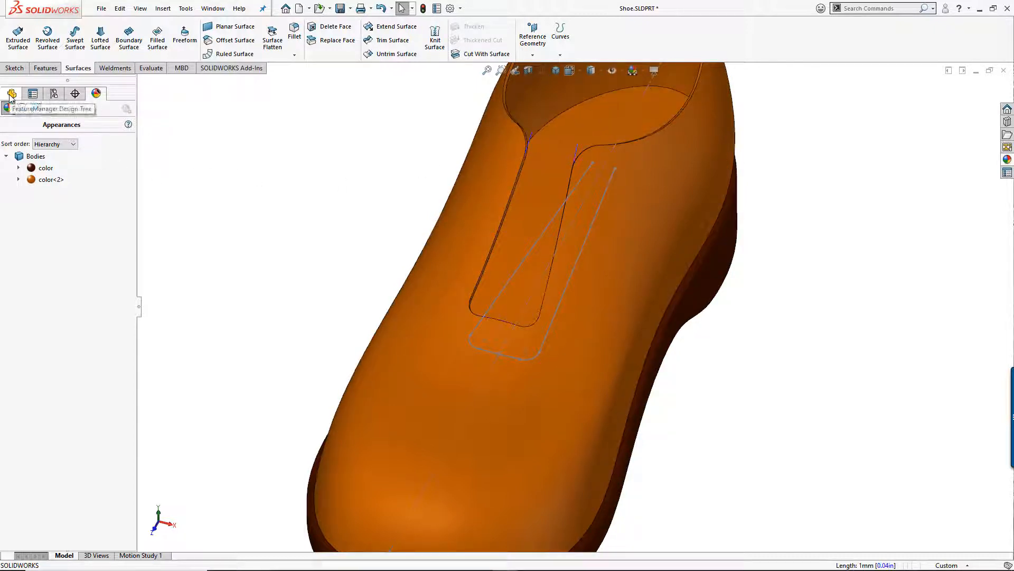
pyautogui.click(11, 93)
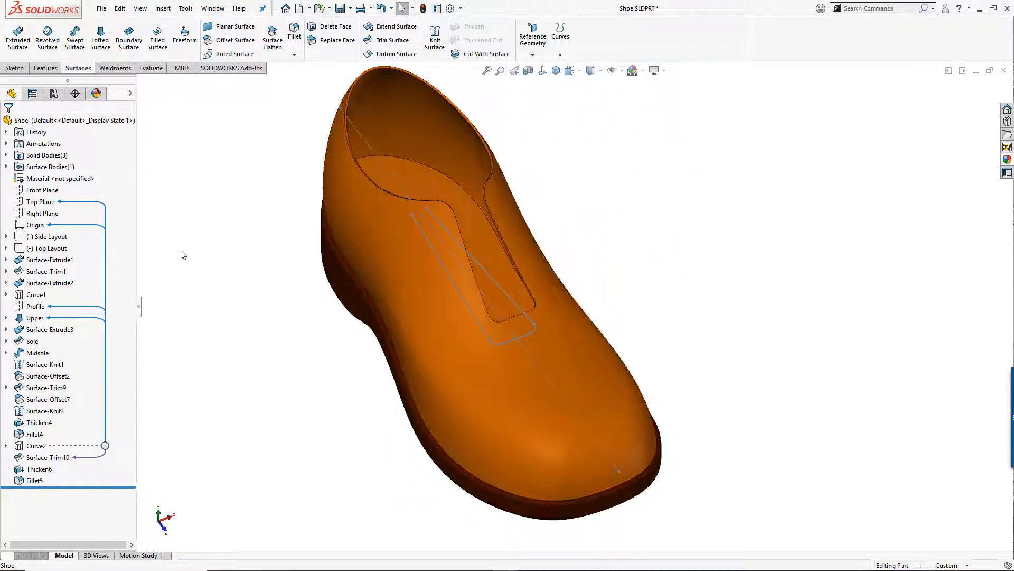
# - Sketch on the Top Plane a line offset 7.00 mm from the opening outline's long side (Sketch51)
pyautogui.click(41, 201)
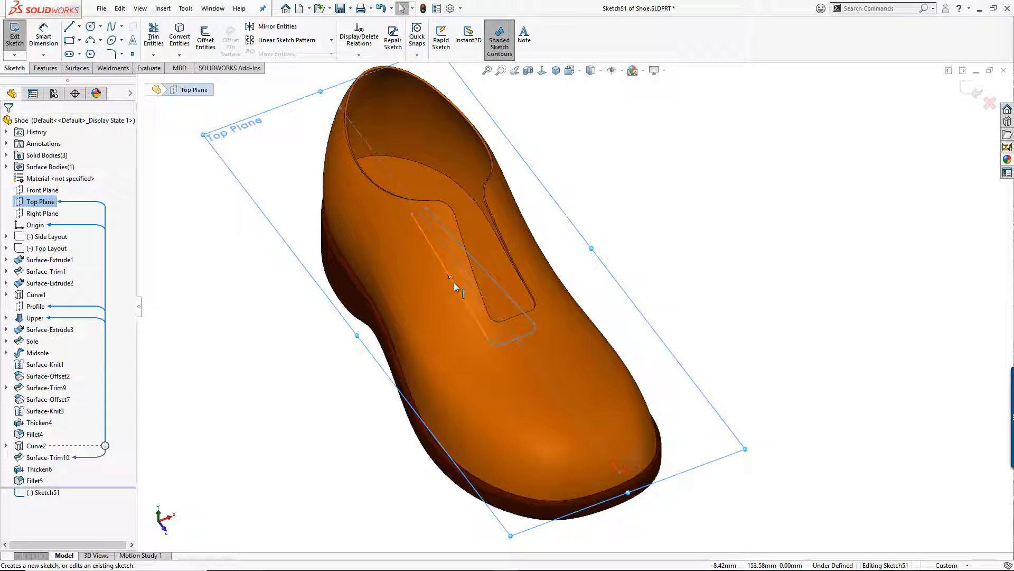
pyautogui.click(450, 277)
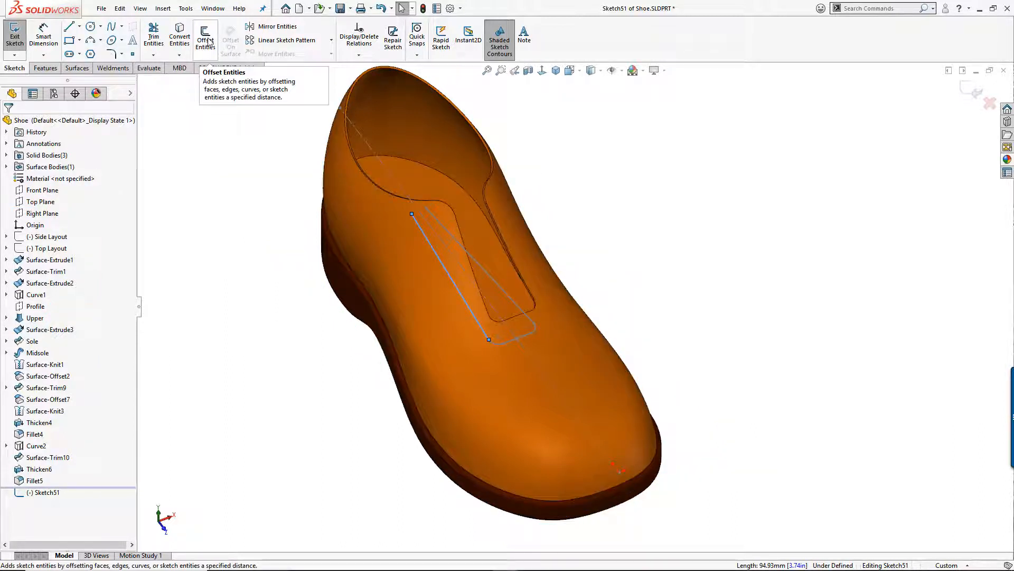
pyautogui.click(204, 37)
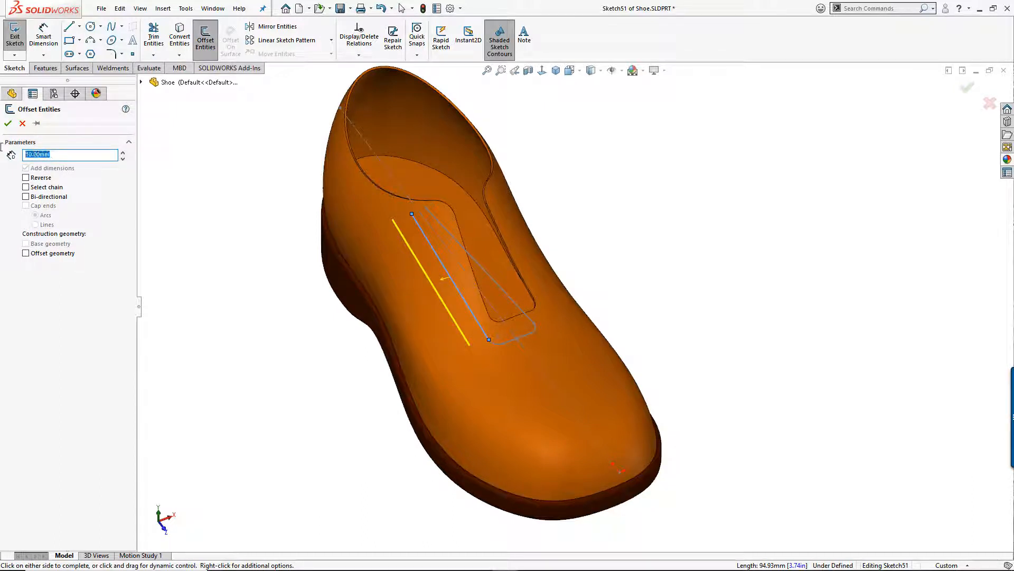
pyautogui.write('7.00mm')
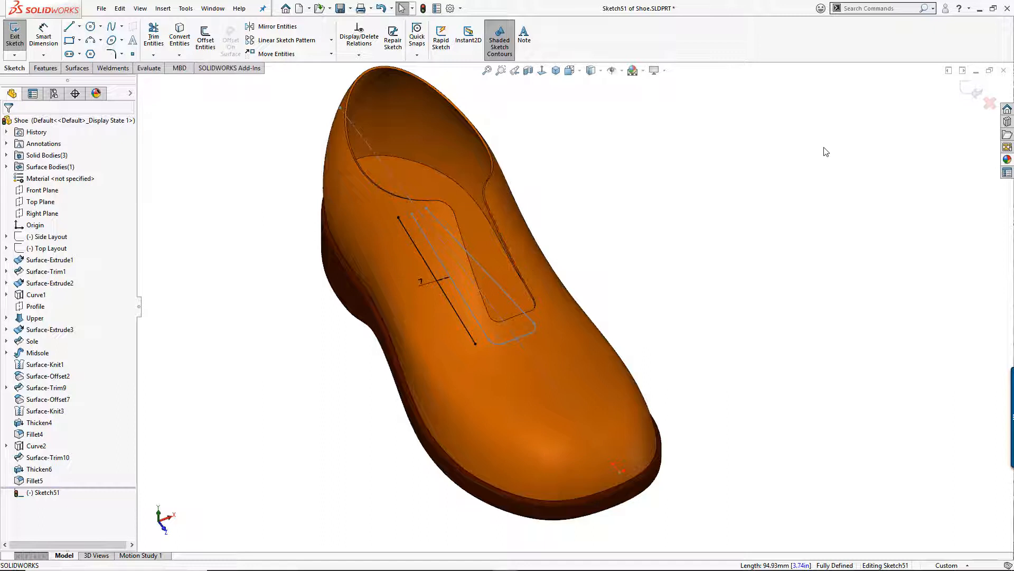
pyautogui.click(14, 34)
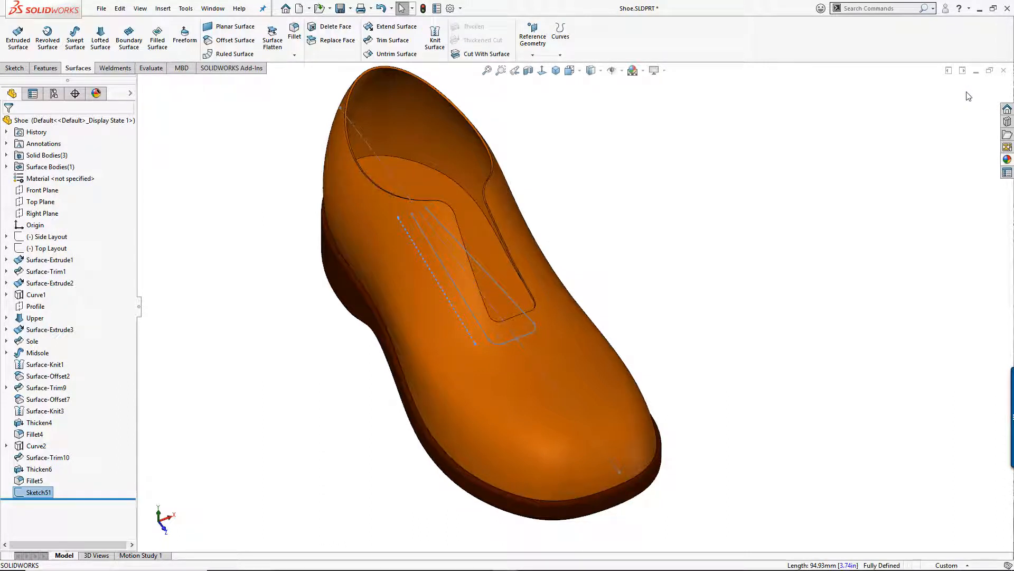
# - Project Sketch51's guide line onto the upper face as Curve3 beside the tongue opening
pyautogui.click(560, 36)
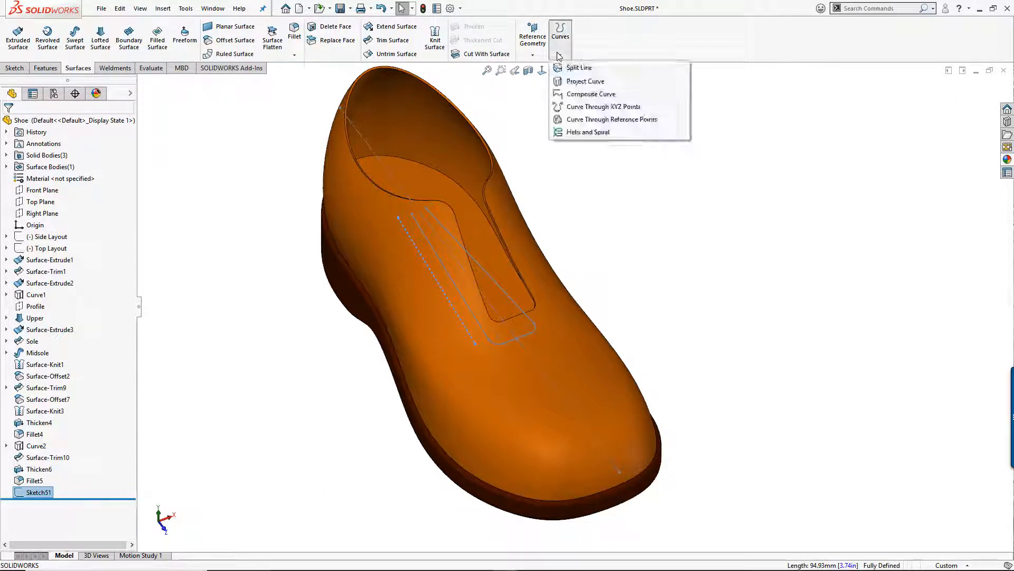
pyautogui.click(584, 81)
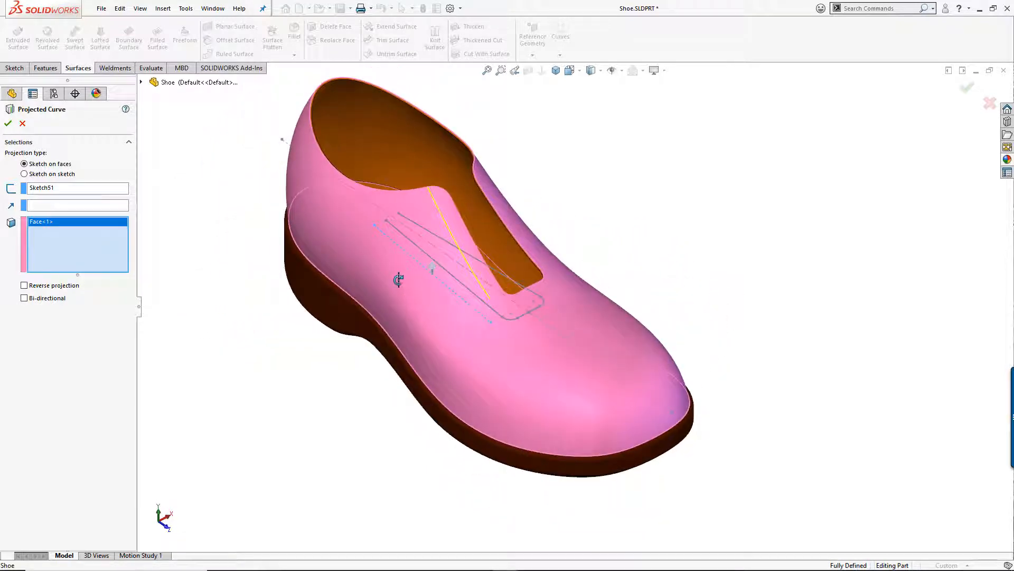
pyautogui.click(8, 124)
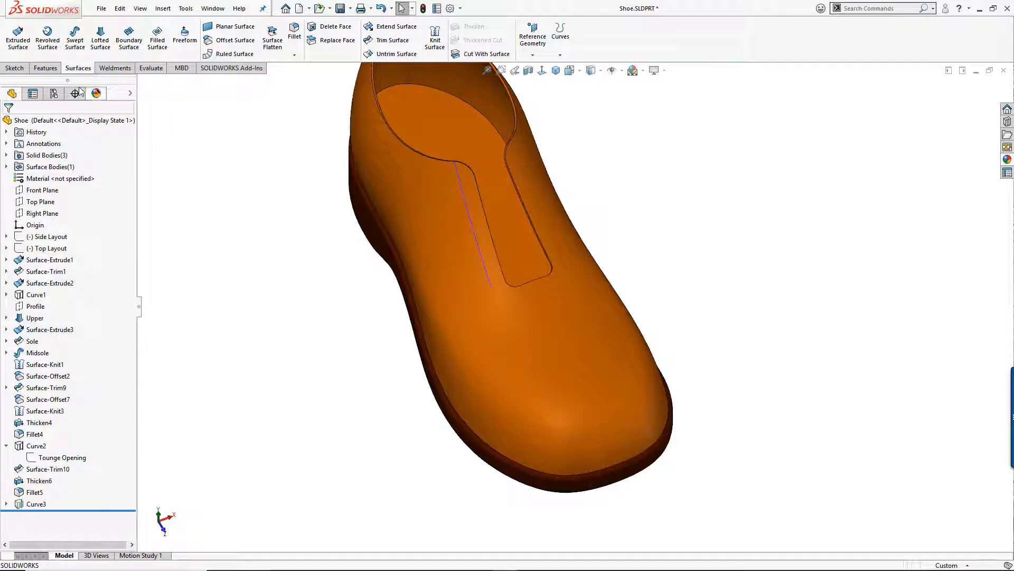
# - Start a Hole Wizard lace hole and begin placing its position point on the upper
pyautogui.click(45, 68)
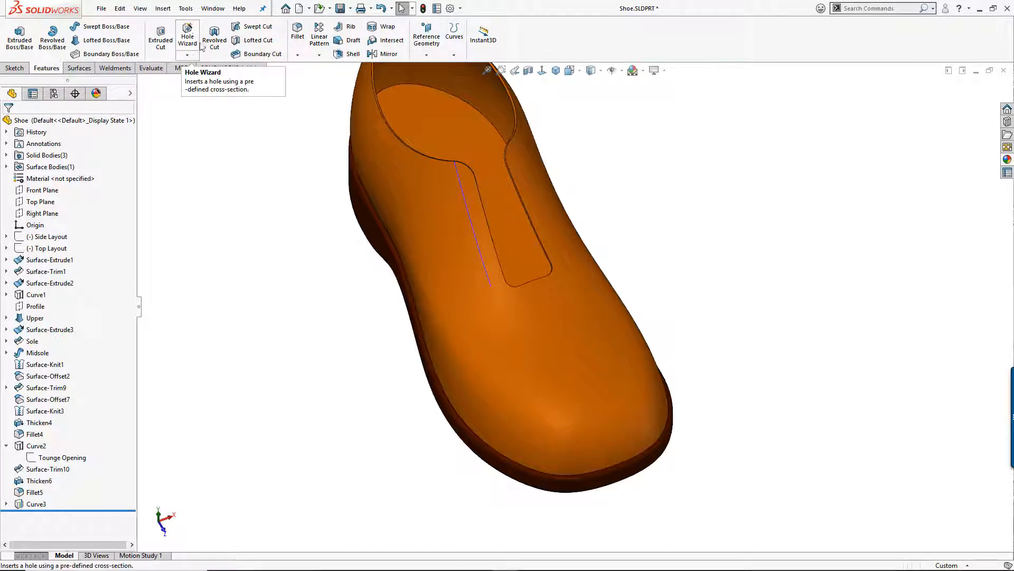
pyautogui.click(187, 37)
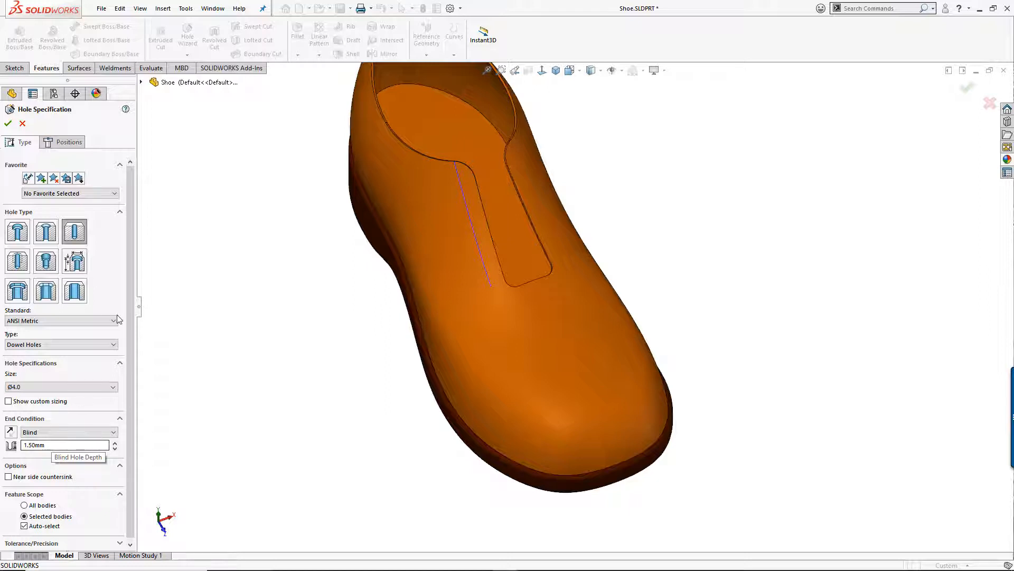
pyautogui.click(69, 142)
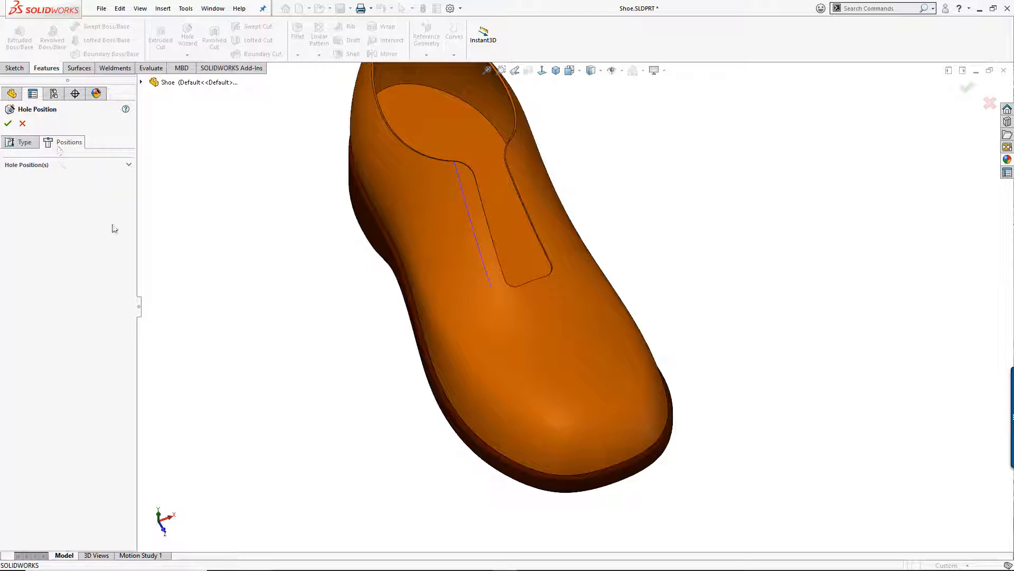
pyautogui.click(495, 326)
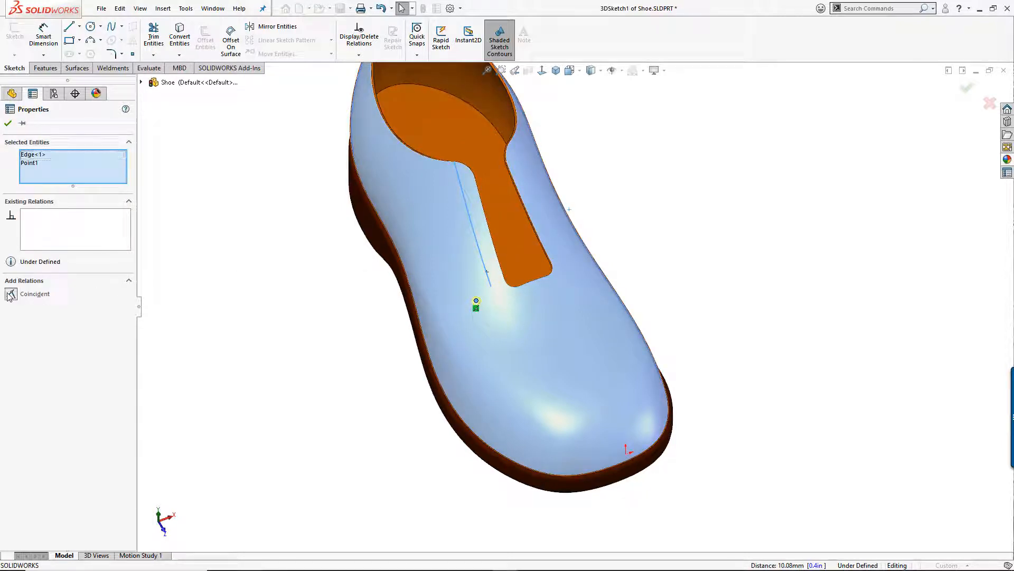
# - Make the hole point coincident with Curve3's lower end and accept the Ø4.0 mm dowel hole
pyautogui.click(10, 293)
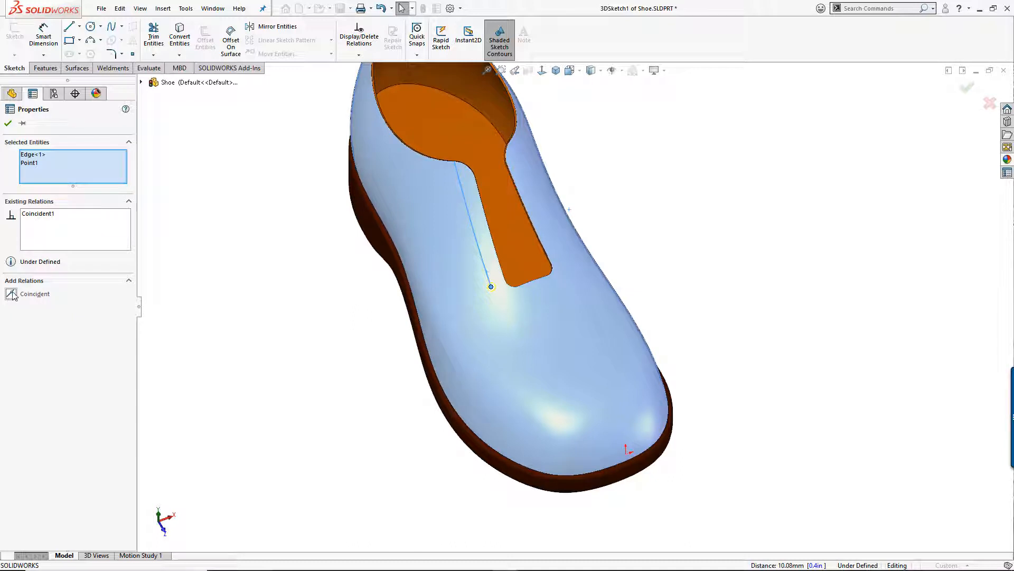
pyautogui.click(8, 125)
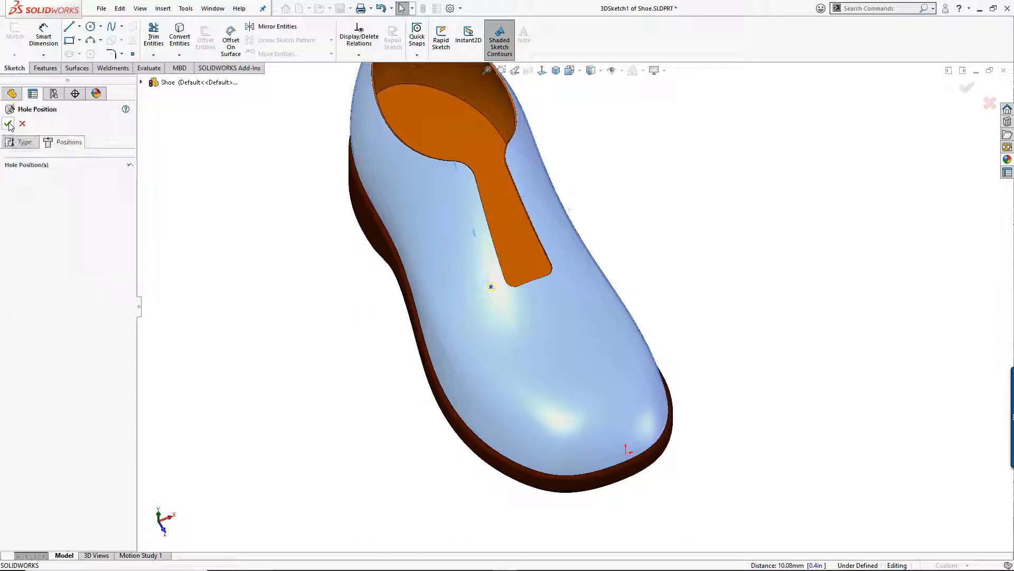
pyautogui.click(8, 124)
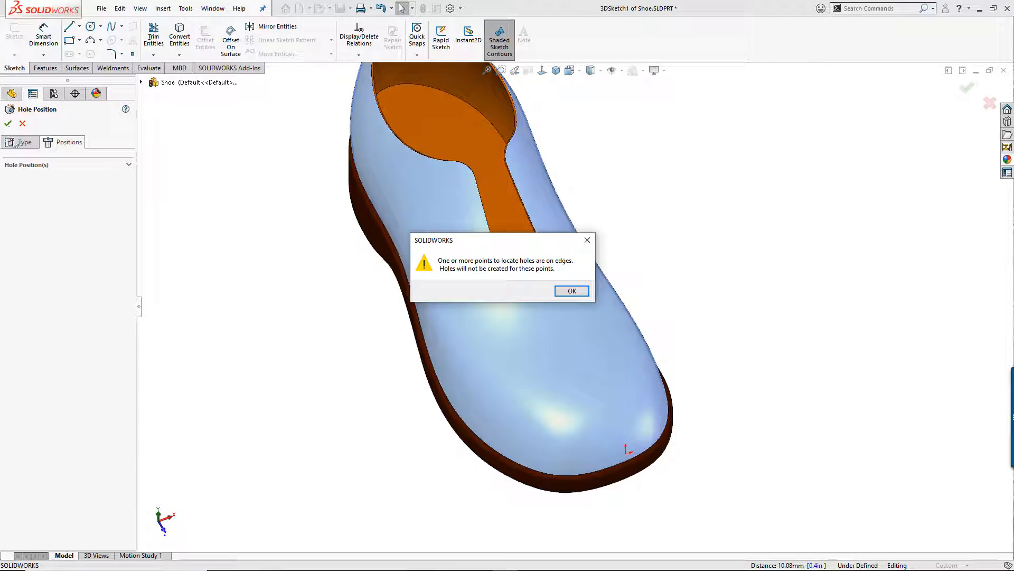
pyautogui.moveTo(510, 275)
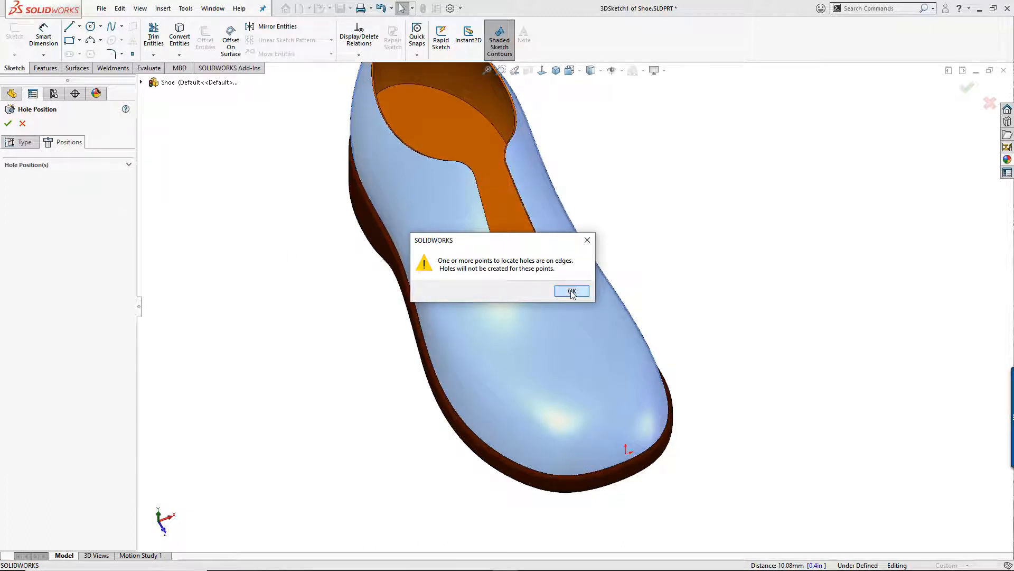
pyautogui.click(571, 292)
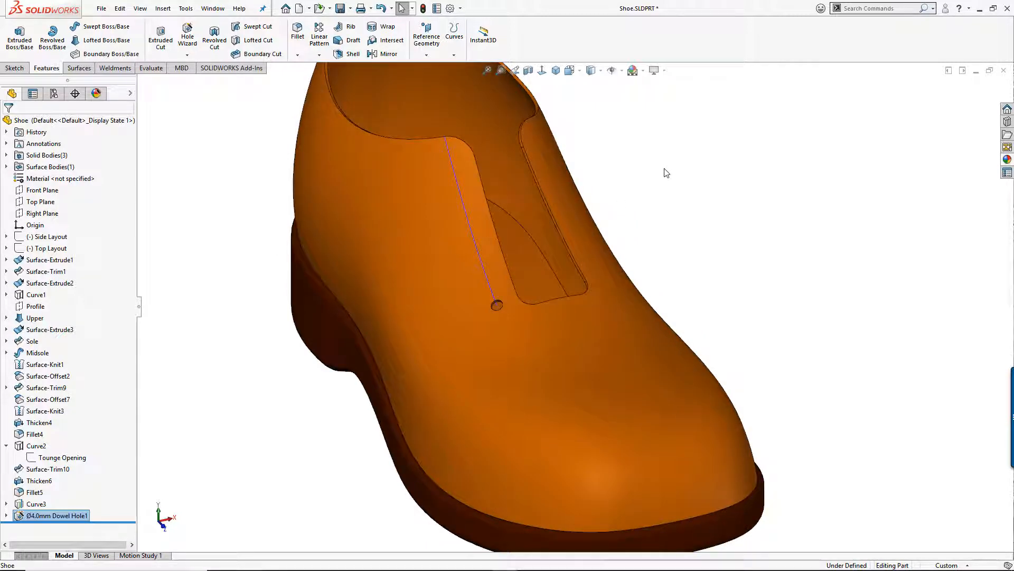
pyautogui.moveTo(676, 218)
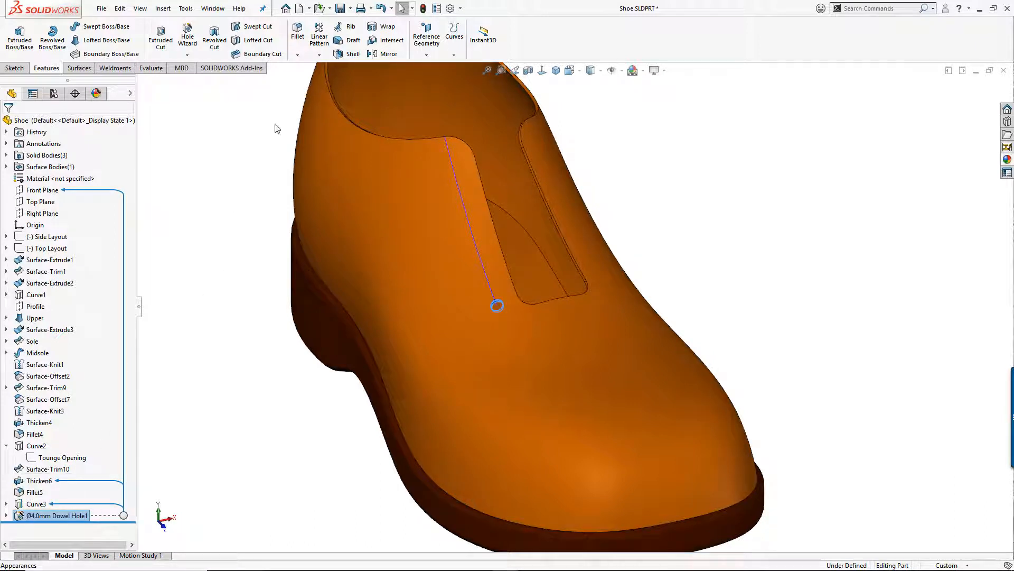
# - Curve-drive pattern the dowel hole along Curve3: 5 instances spaced 13.5 mm (CrvPattern1)
pyautogui.click(320, 54)
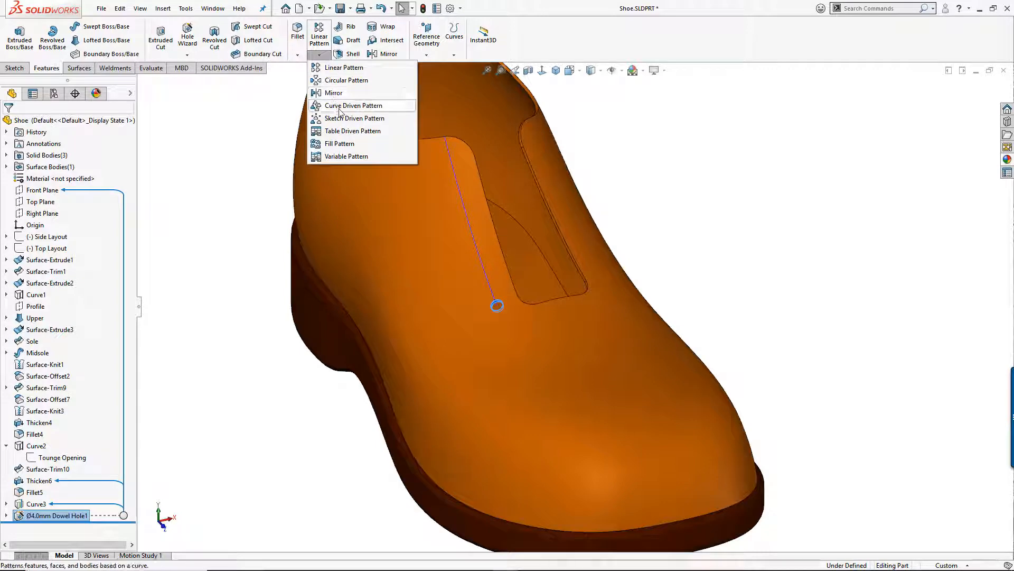
pyautogui.click(353, 105)
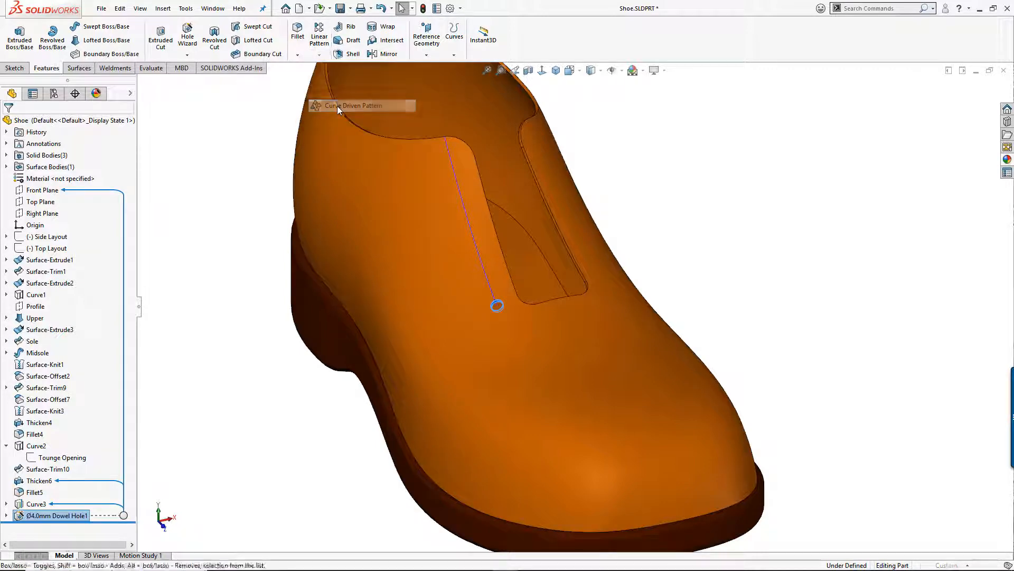
pyautogui.click(354, 105)
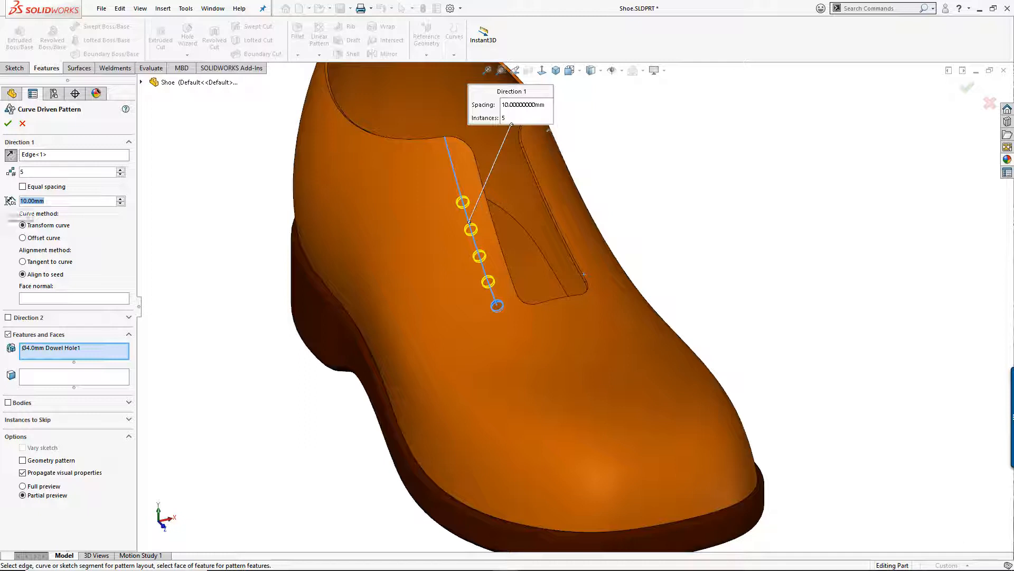
pyautogui.write('13.5')
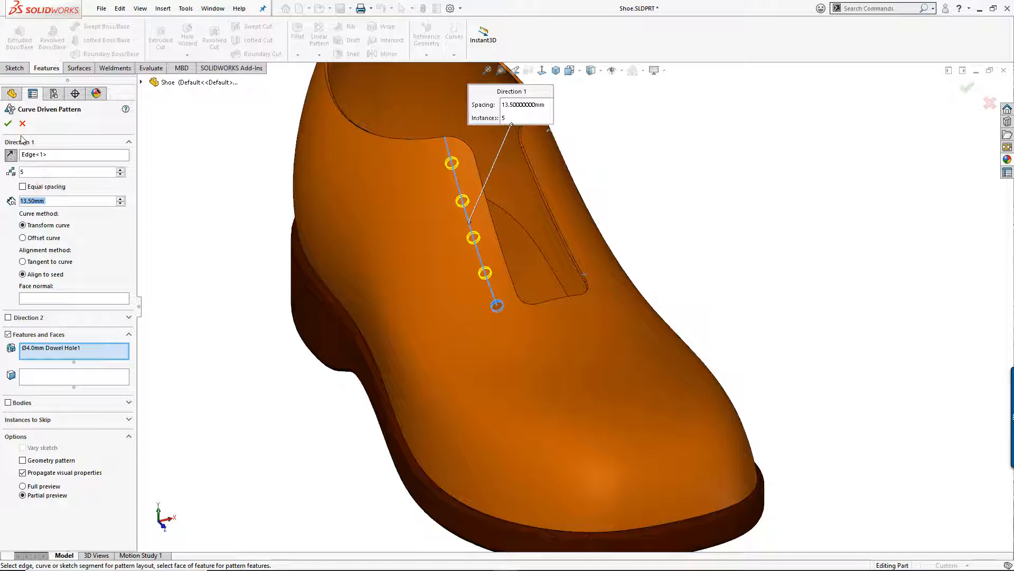
pyautogui.click(8, 123)
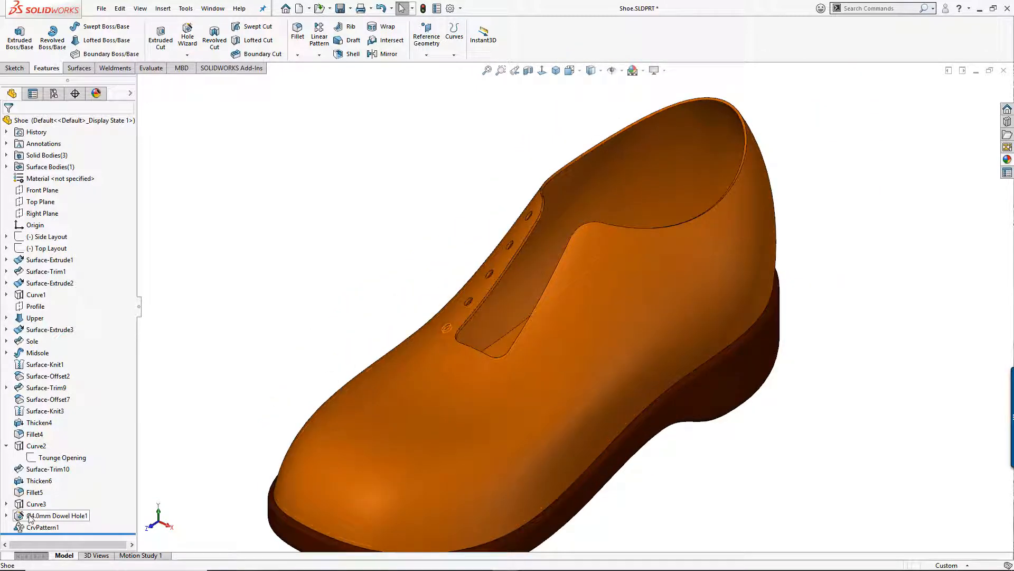
# - Mirror Dowel Hole1 and CrvPattern1 about the Top Plane to create Mirror1
pyautogui.click(57, 514)
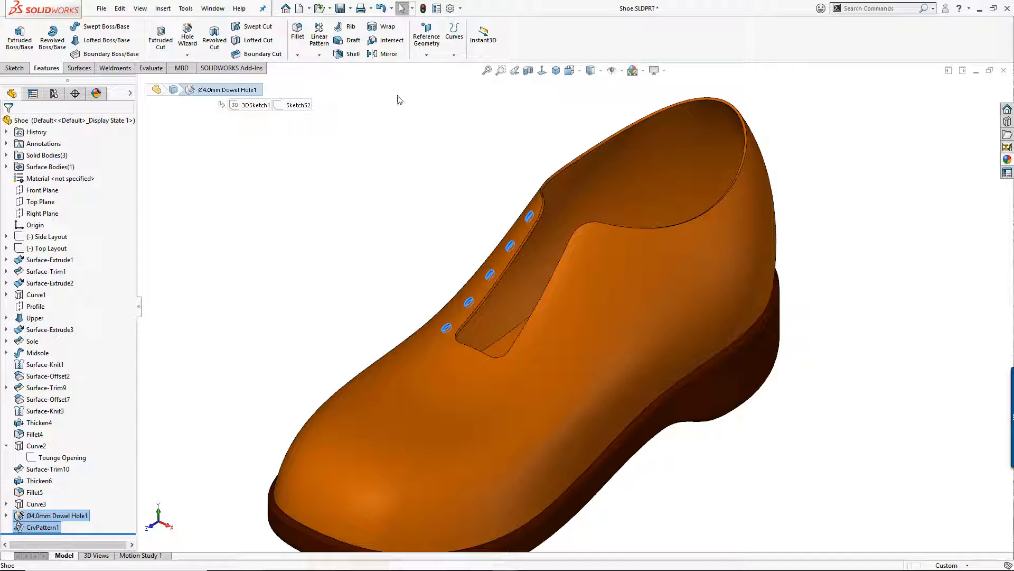
pyautogui.click(388, 54)
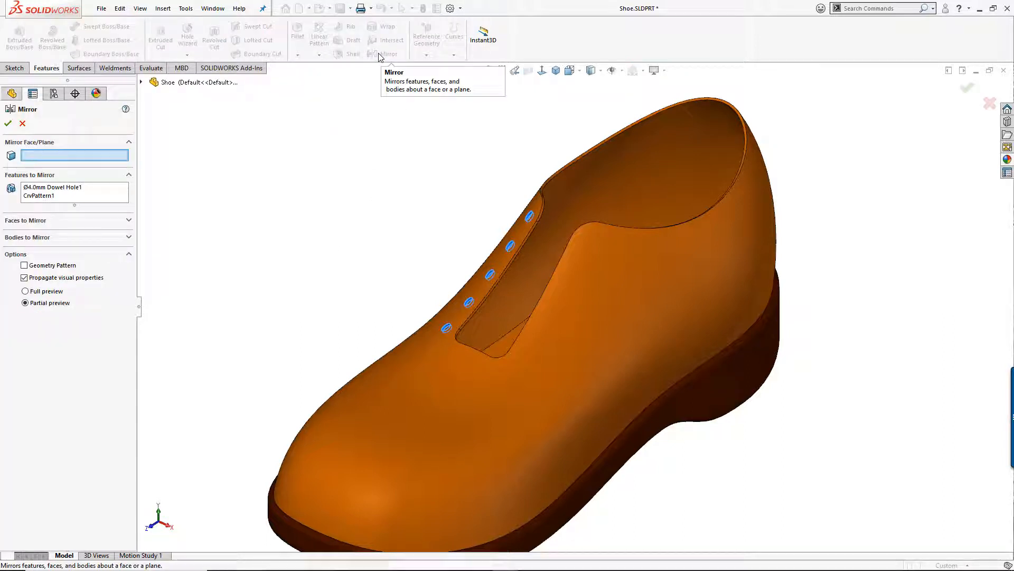
pyautogui.click(141, 83)
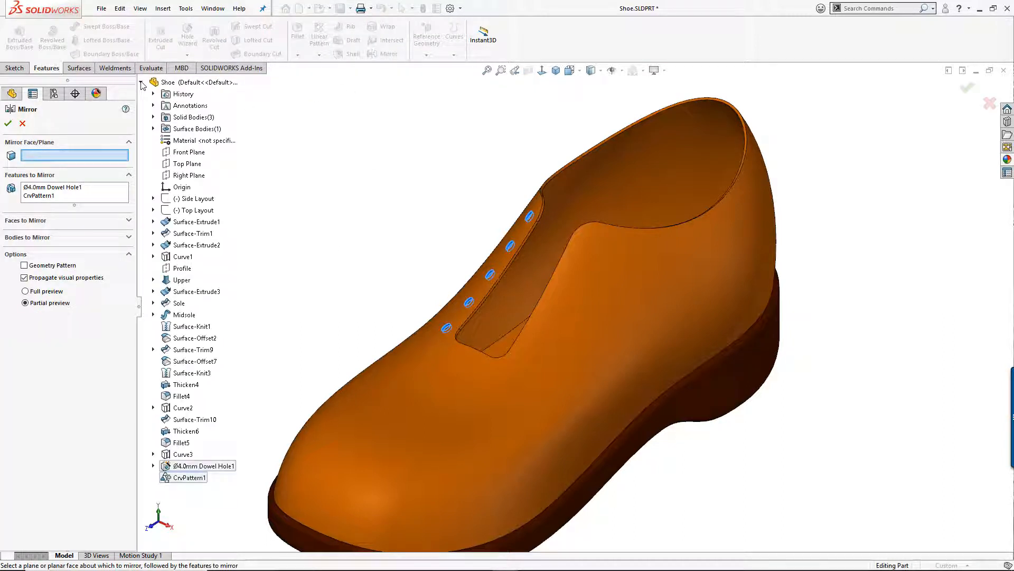
pyautogui.click(188, 163)
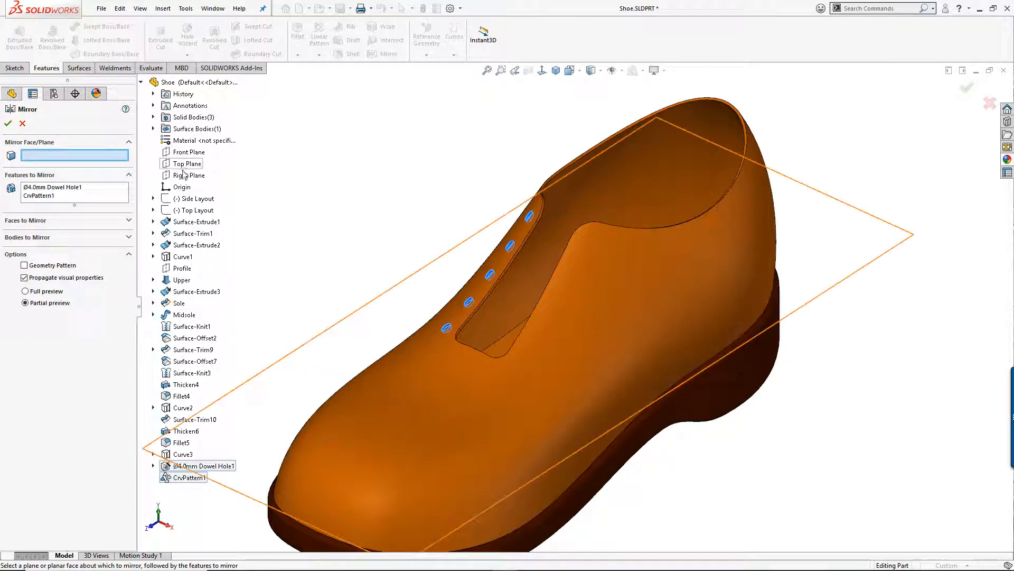
pyautogui.click(192, 175)
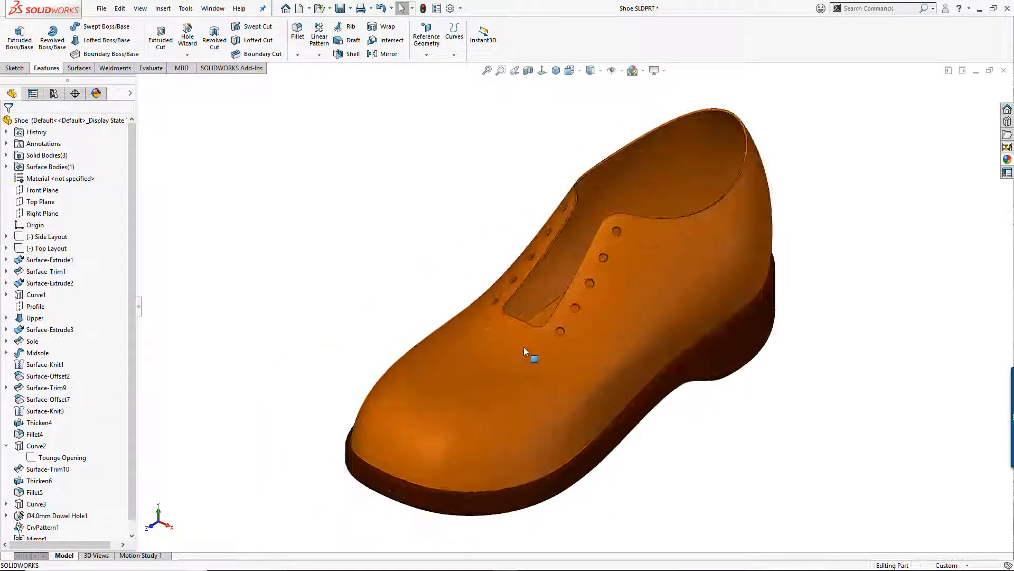
# - Orbit the shoe to view both hole rows and bring up the Curves feature list
pyautogui.moveTo(525, 351); pyautogui.dragTo(638, 328)
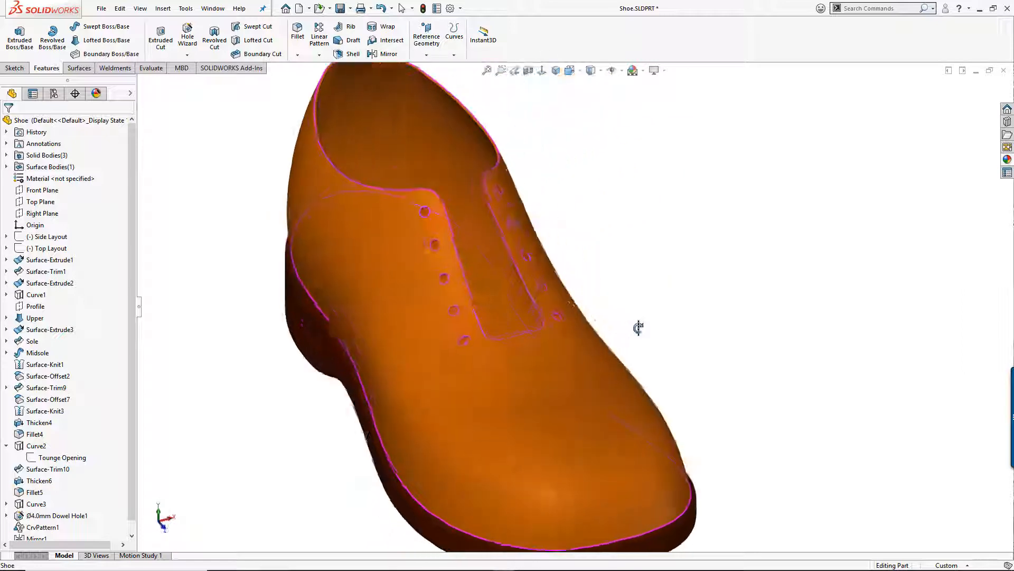
pyautogui.moveTo(637, 327); pyautogui.dragTo(656, 320)
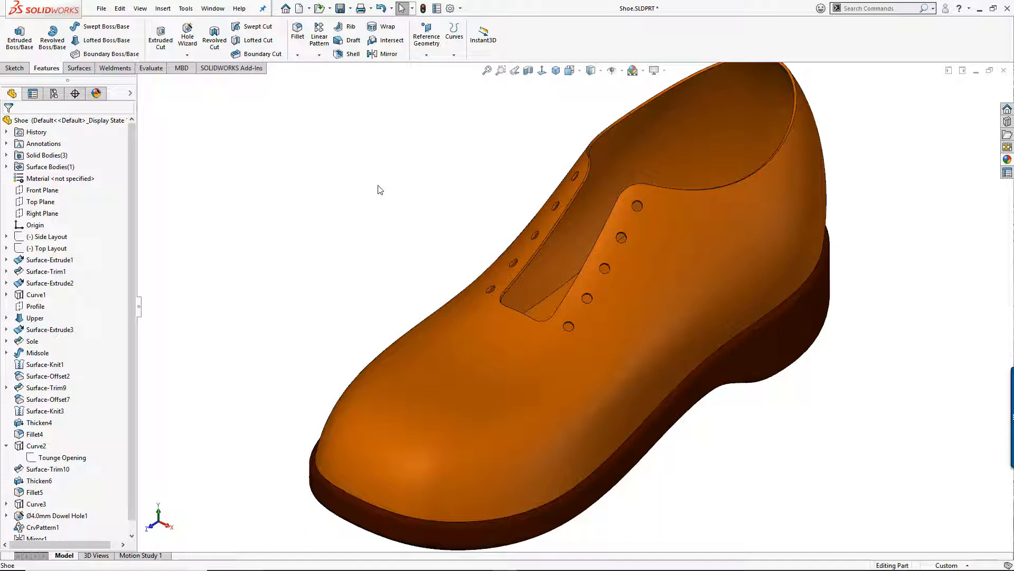
pyautogui.click(454, 35)
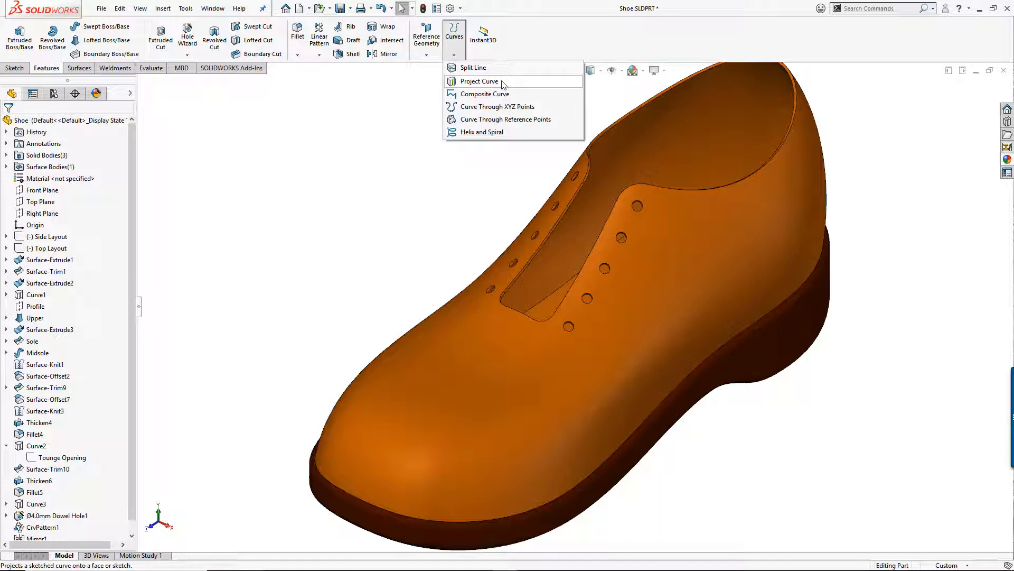